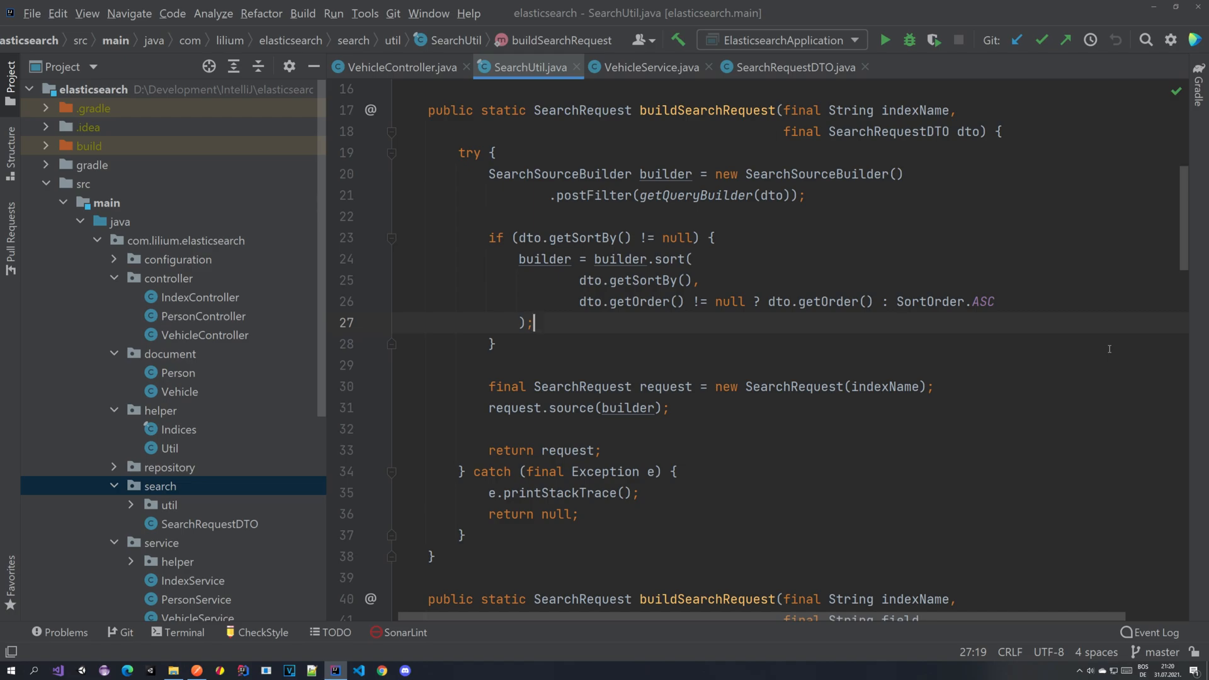
pyautogui.moveTo(1202, 394)
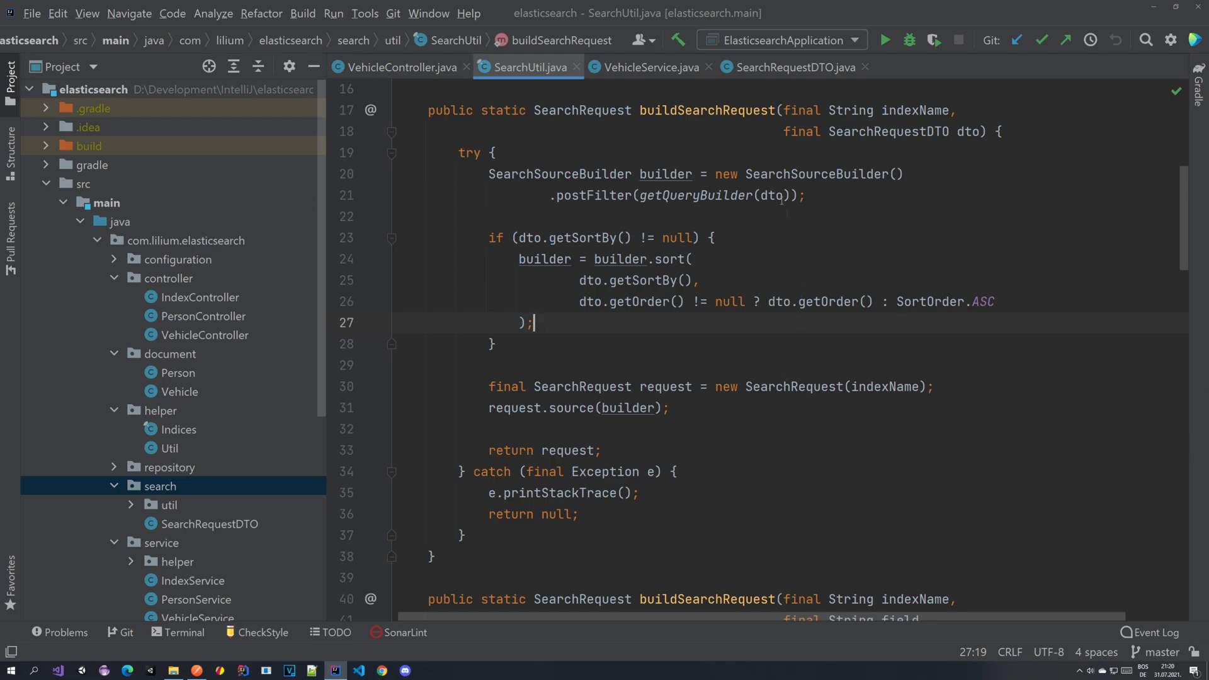
# - Create an empty PagedRequestDTO class next to SearchRequestDTO in the search package
pyautogui.click(791, 67)
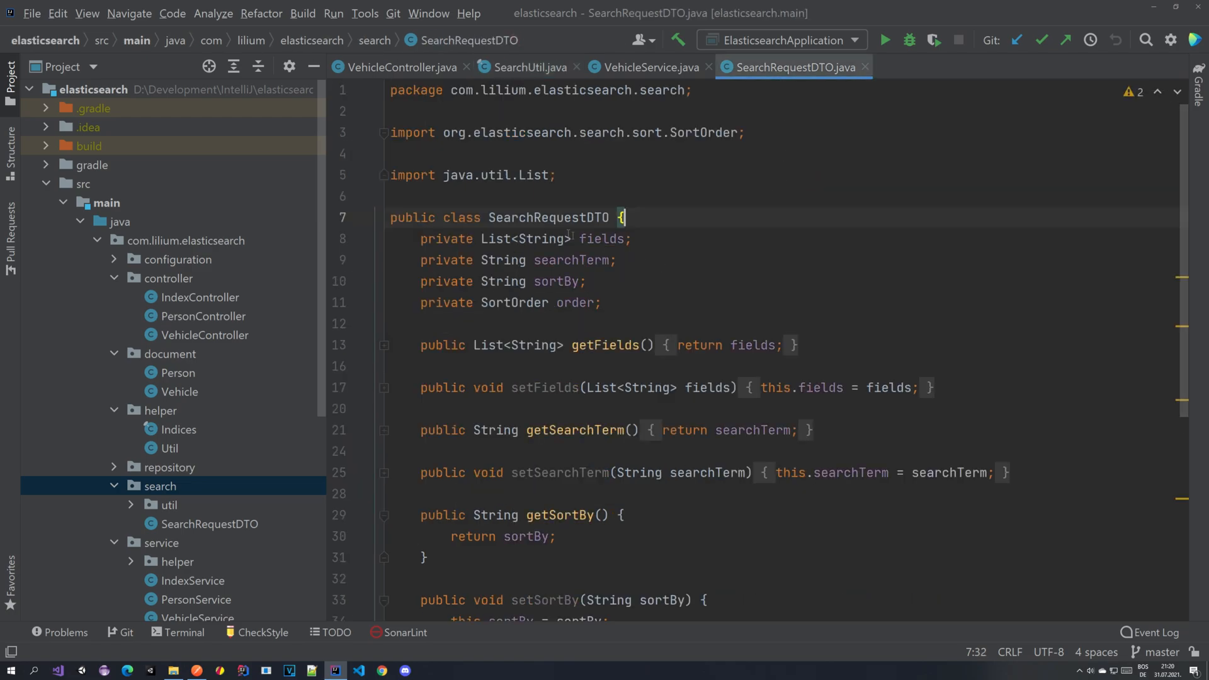
pyautogui.doubleClick(527, 217)
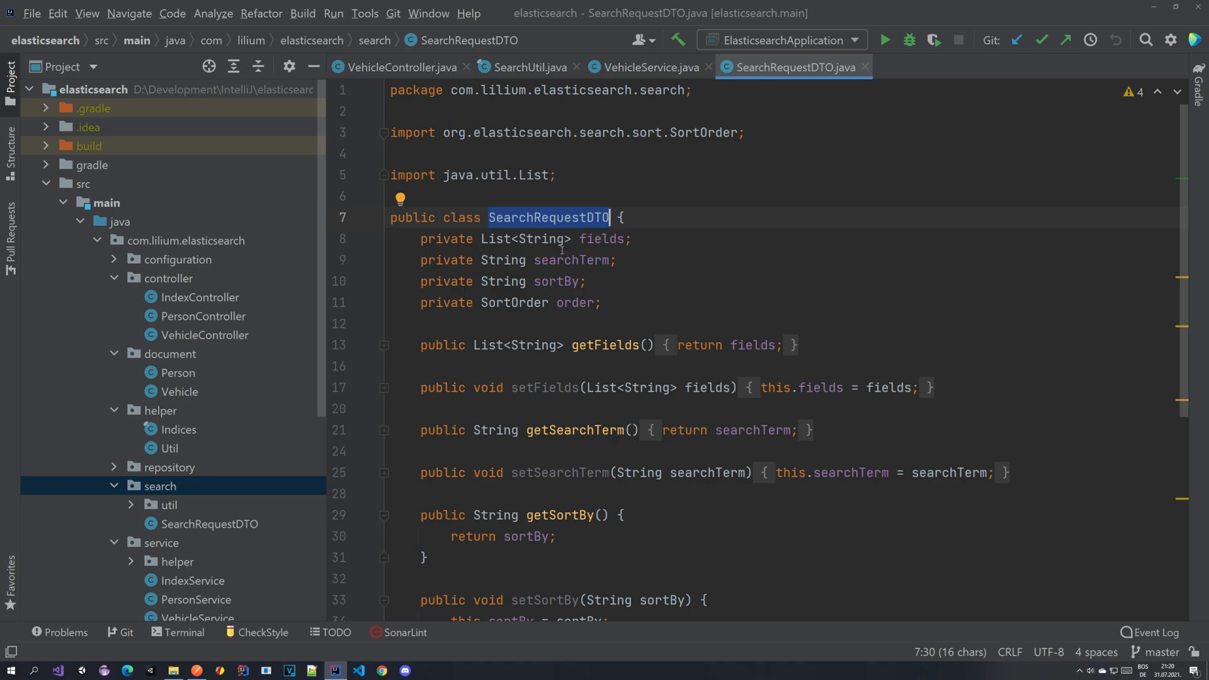
pyautogui.write('Paged')
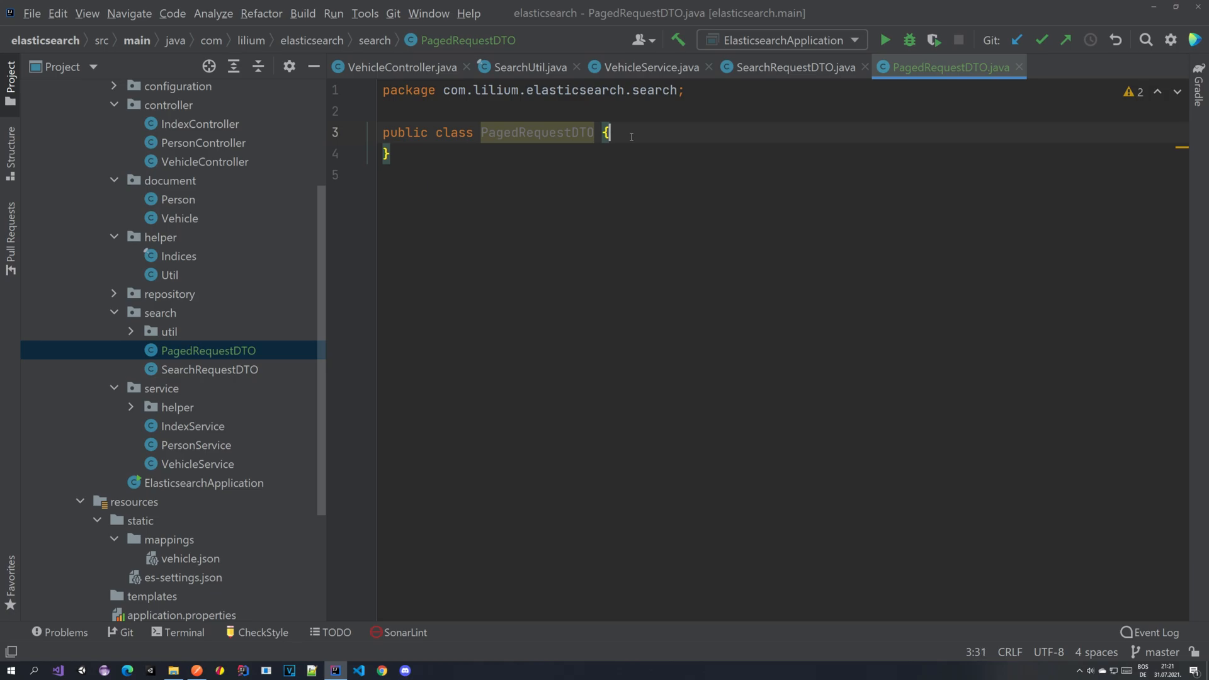
# - Add page and size fields with accessors, getSize returning DEFAULT_SIZE 100 when zero
pyautogui.write('private int page;')
pyautogui.write('return size != 0 ? size : DEFAULT_SIZE;')
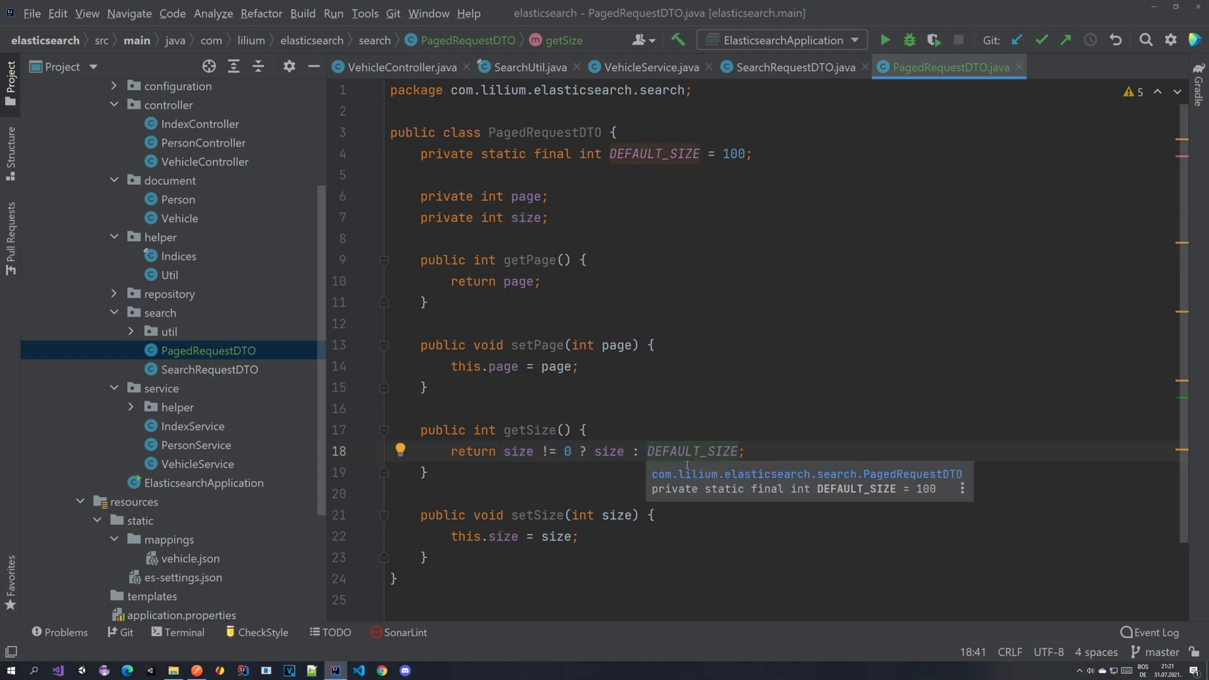
pyautogui.doubleClick(693, 450)
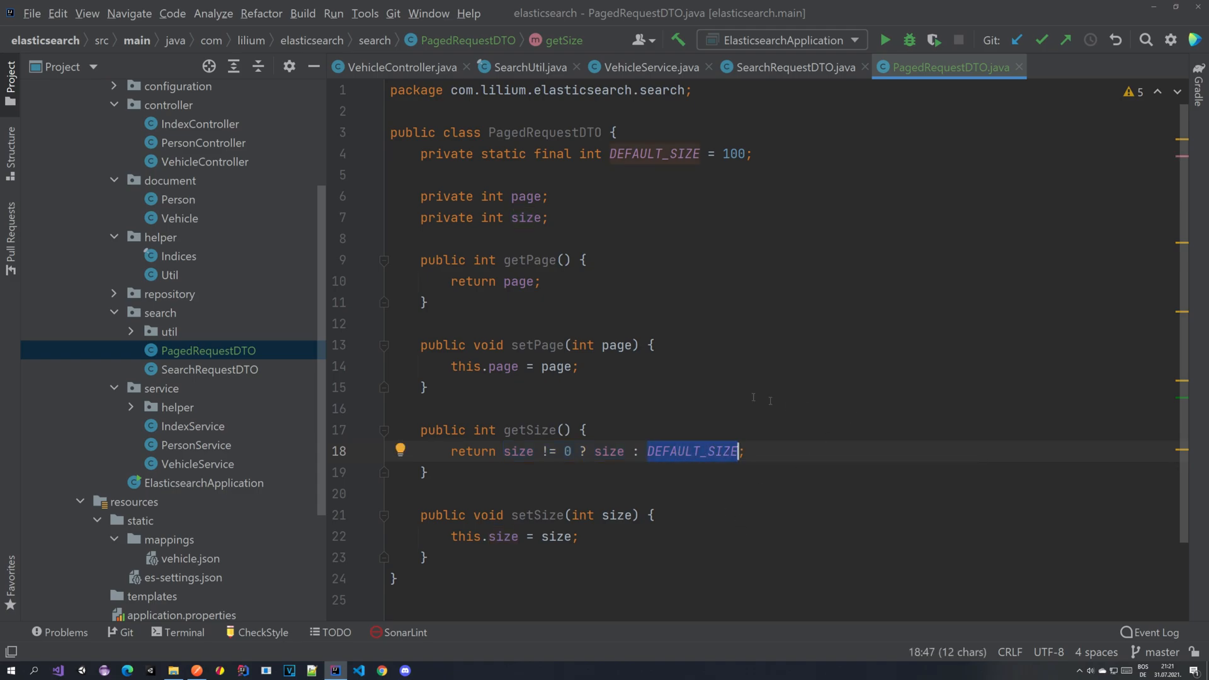
pyautogui.moveTo(734, 393)
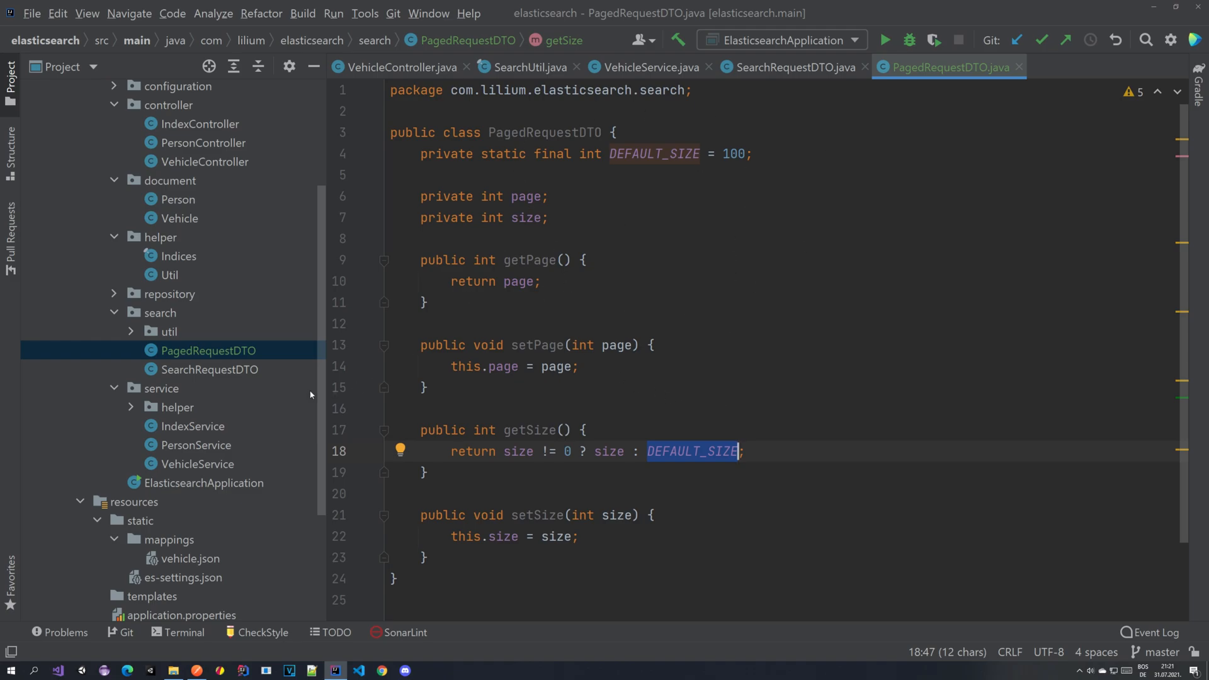
# - Declare SearchRequestDTO as extending PagedRequestDTO
pyautogui.click(209, 369)
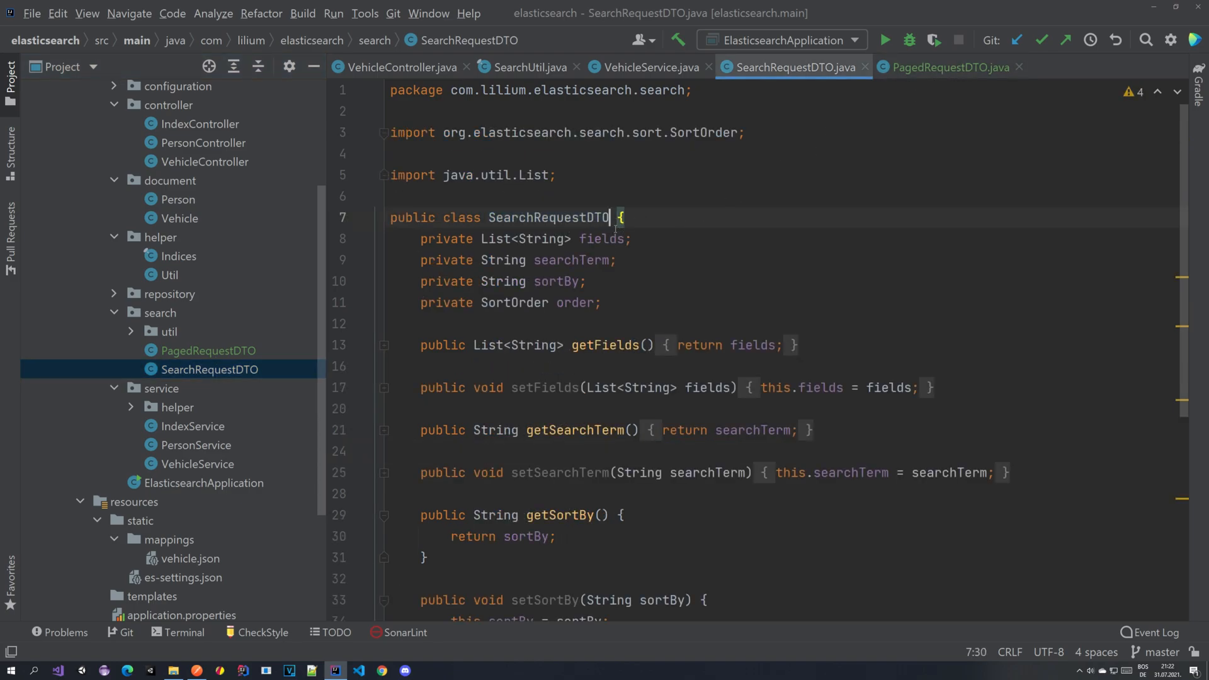
pyautogui.write('extends')
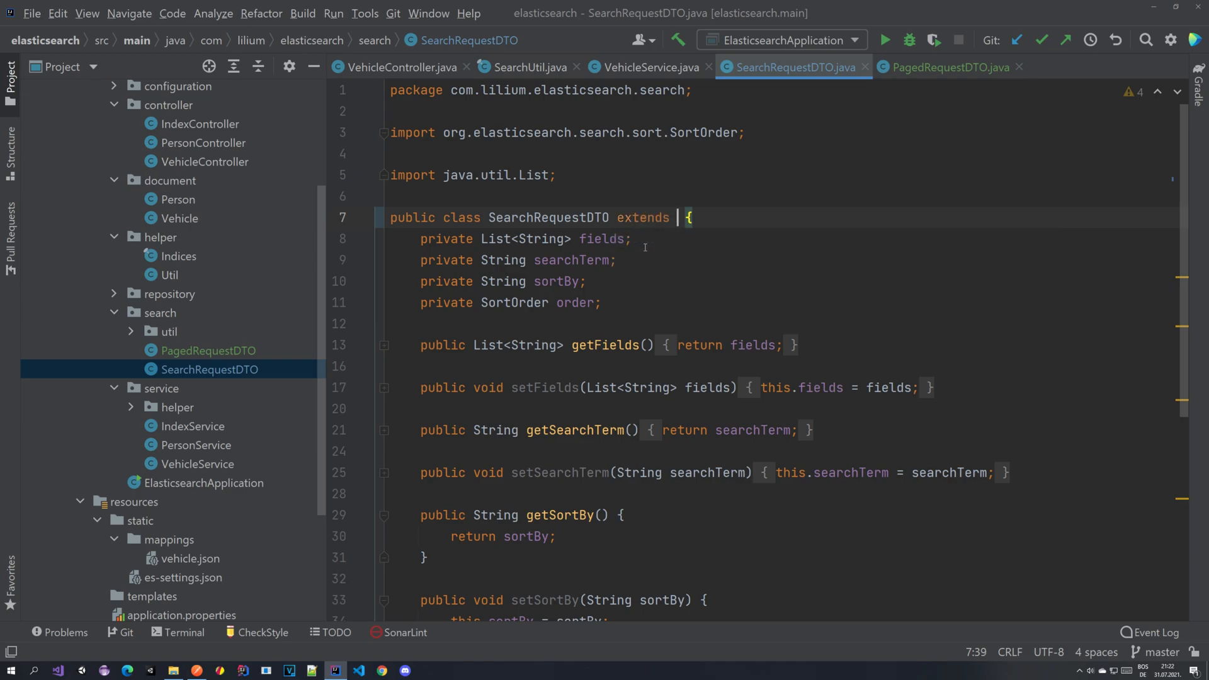
pyautogui.write('PagedRequestDTO')
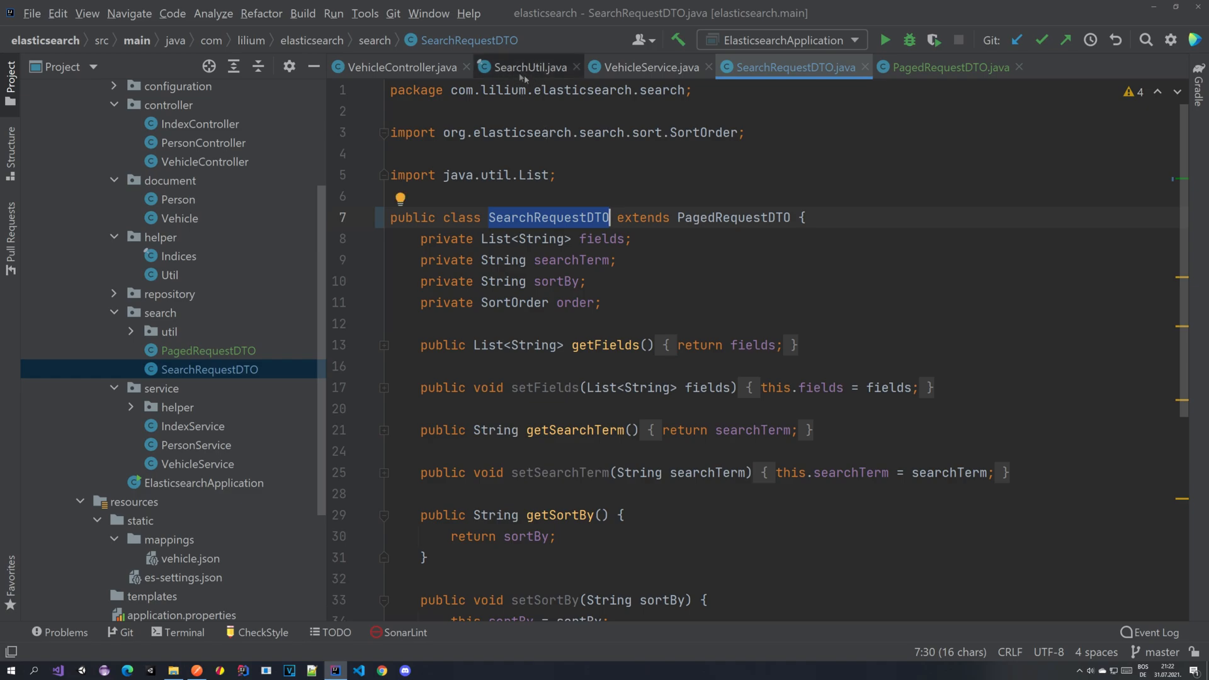
# - Look over SearchUtil and the /search mapping in VehicleController
pyautogui.click(527, 67)
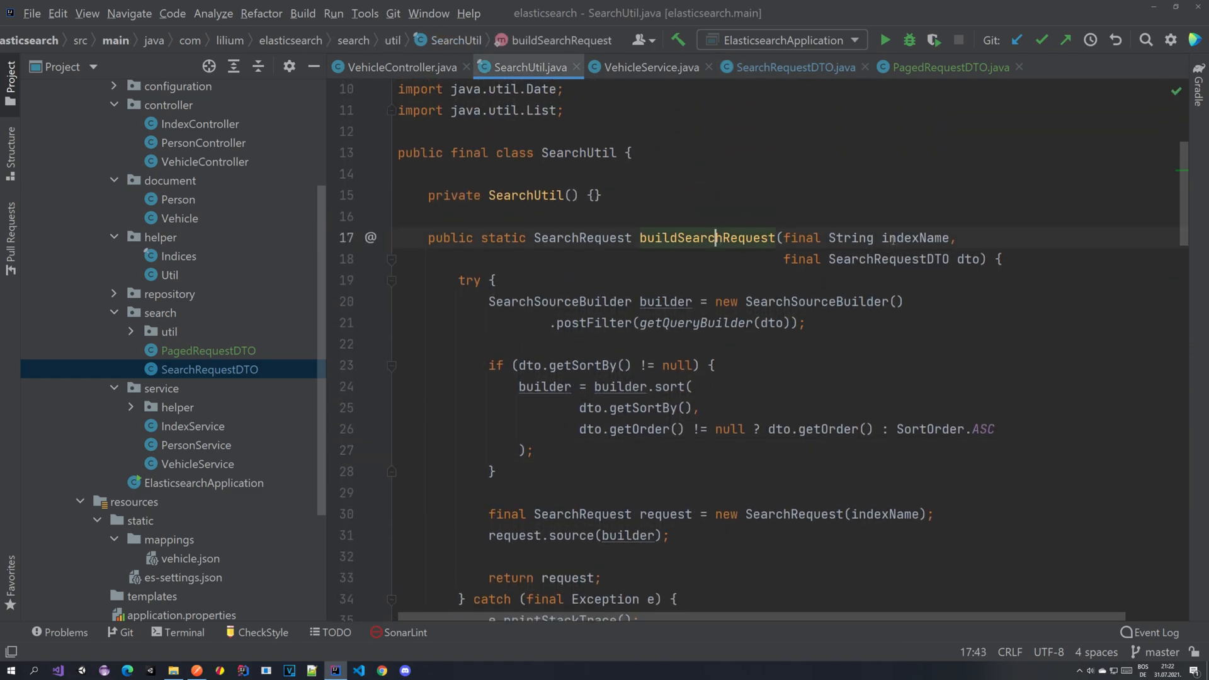
pyautogui.moveTo(789, 238); pyautogui.dragTo(951, 238)
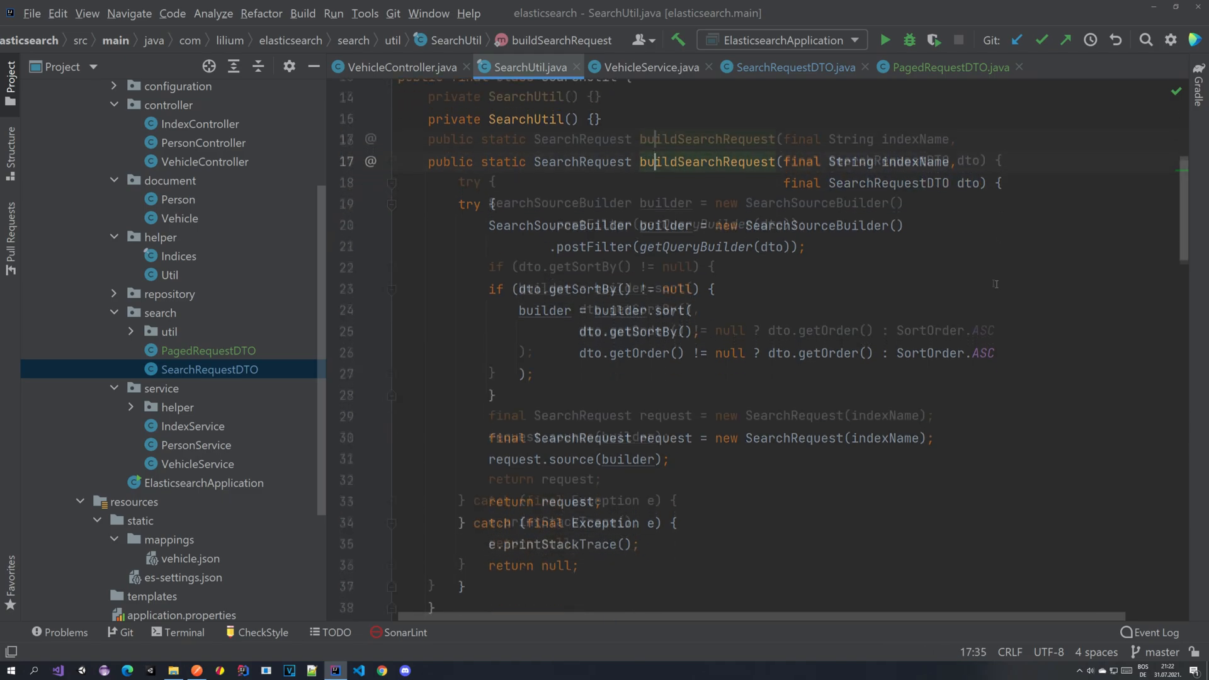
pyautogui.scroll(-3)
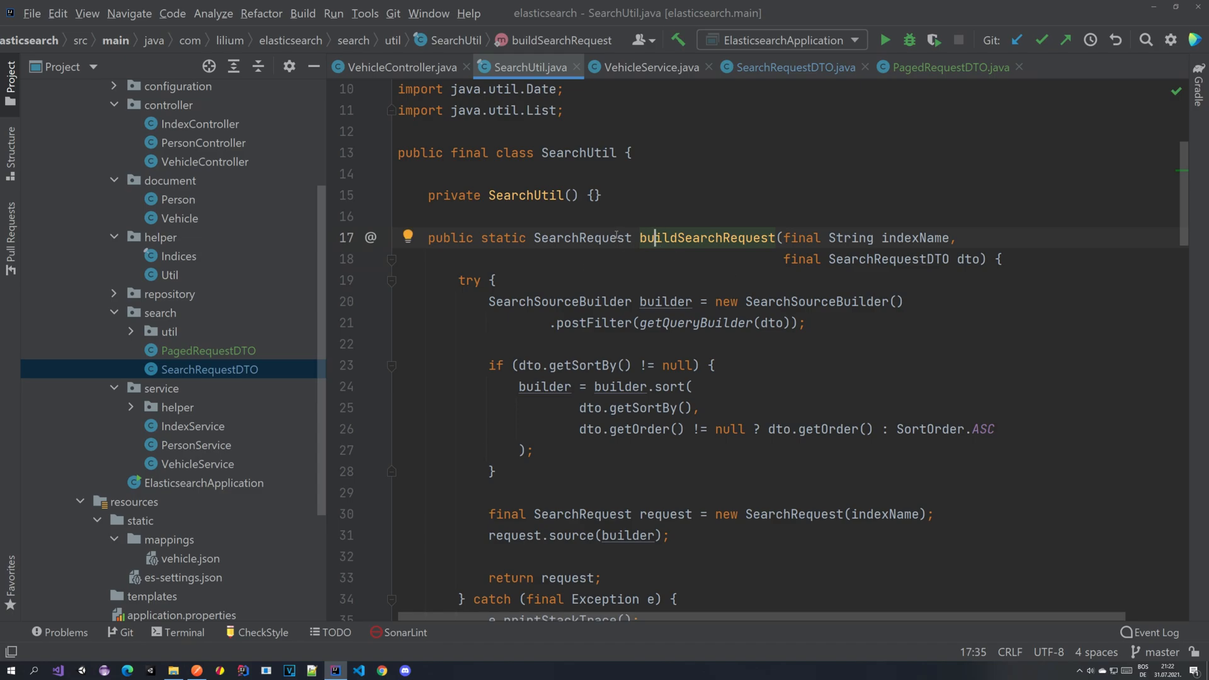
pyautogui.click(401, 67)
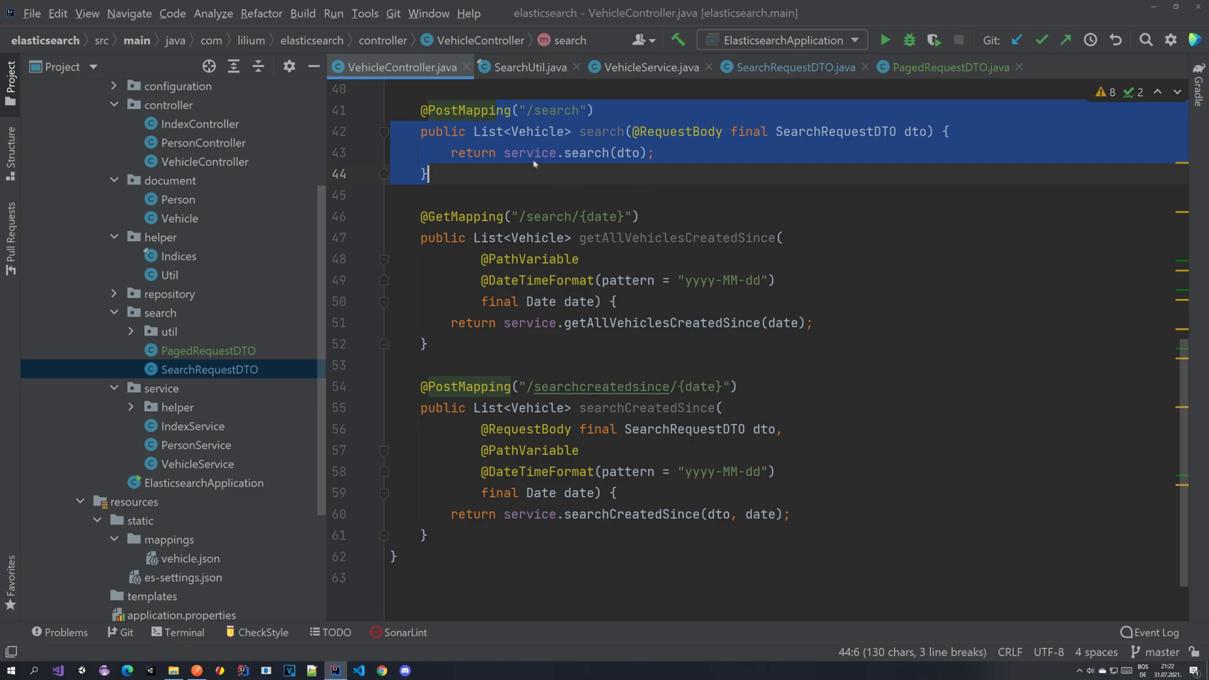
# - Return to buildSearchRequest in SearchUtil and inspect its search source builder statement
pyautogui.click(528, 67)
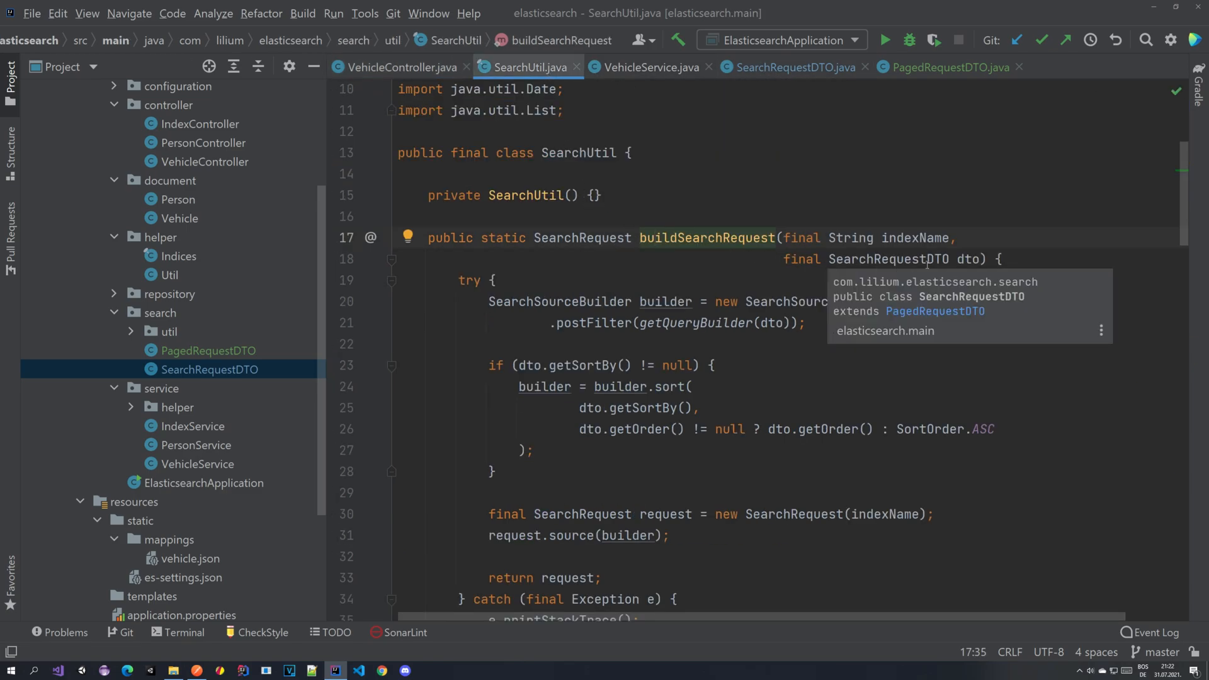
pyautogui.click(852, 259)
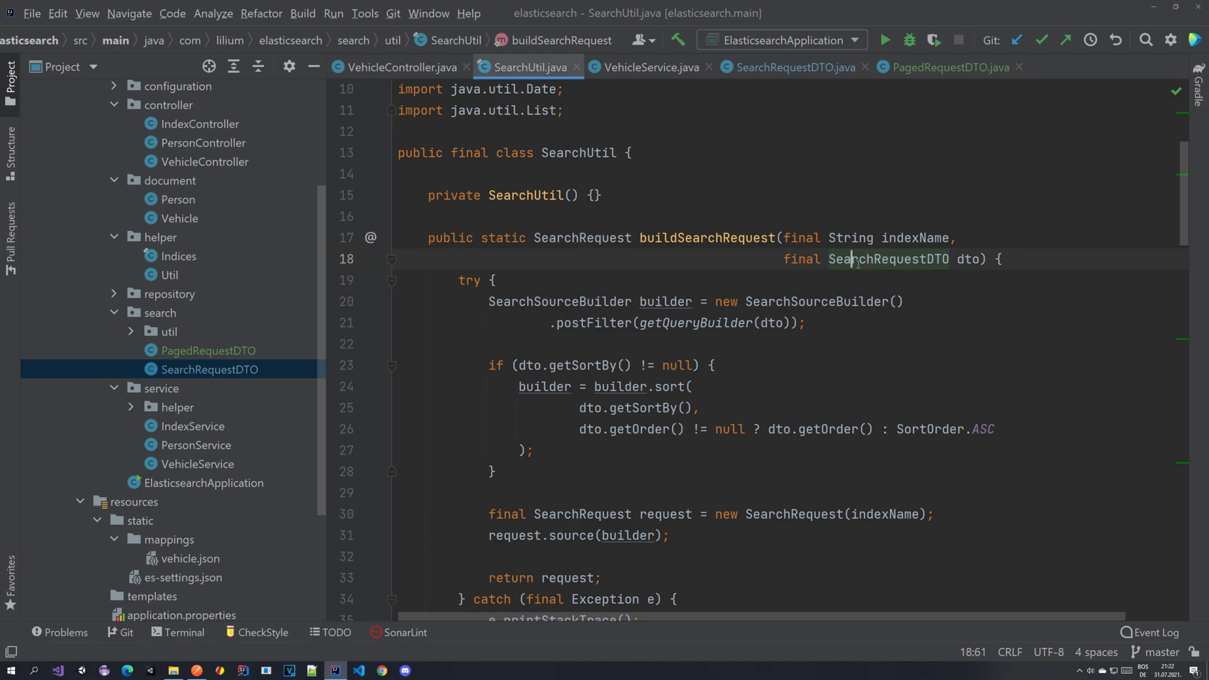
pyautogui.doubleClick(887, 259)
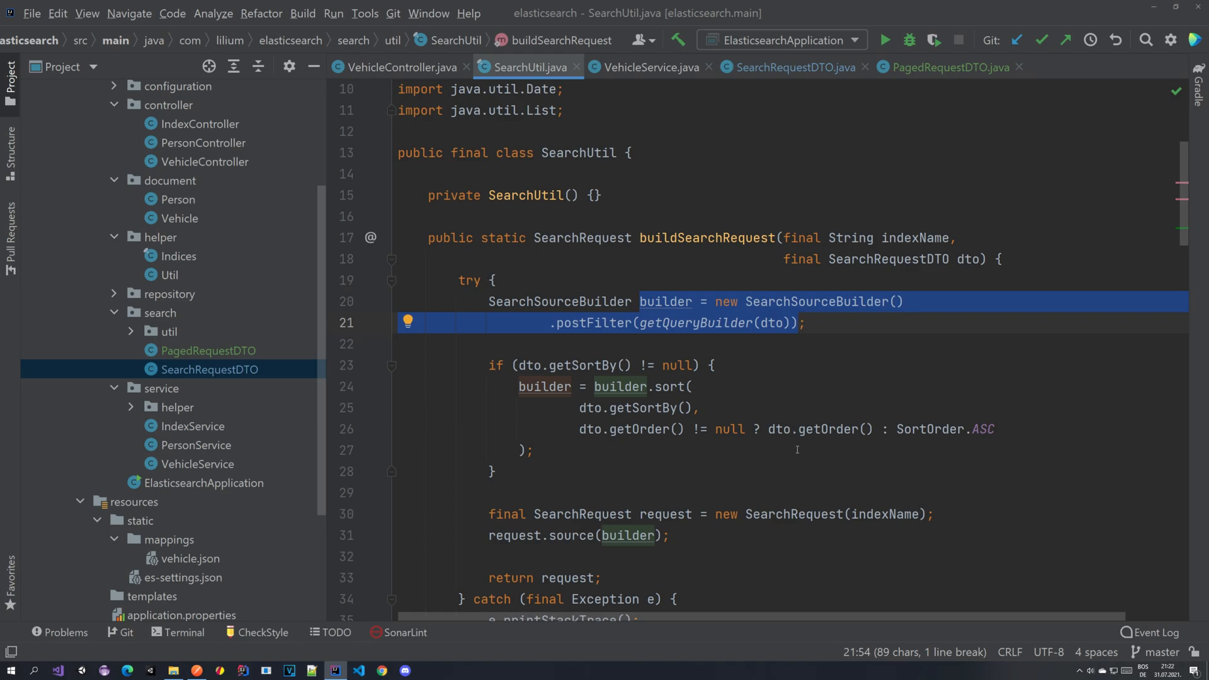
# - Chain .from(0) and .size(0) onto new SearchSourceBuilder() in buildSearchRequest
pyautogui.click(689, 386)
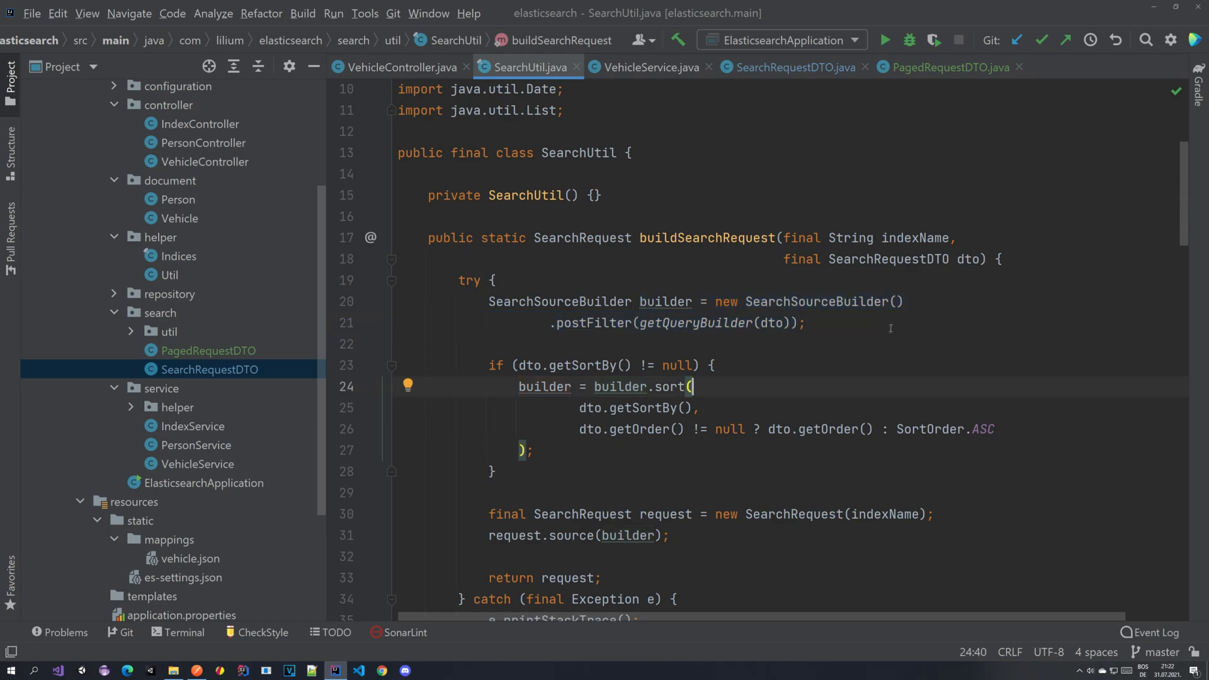
pyautogui.click(908, 302)
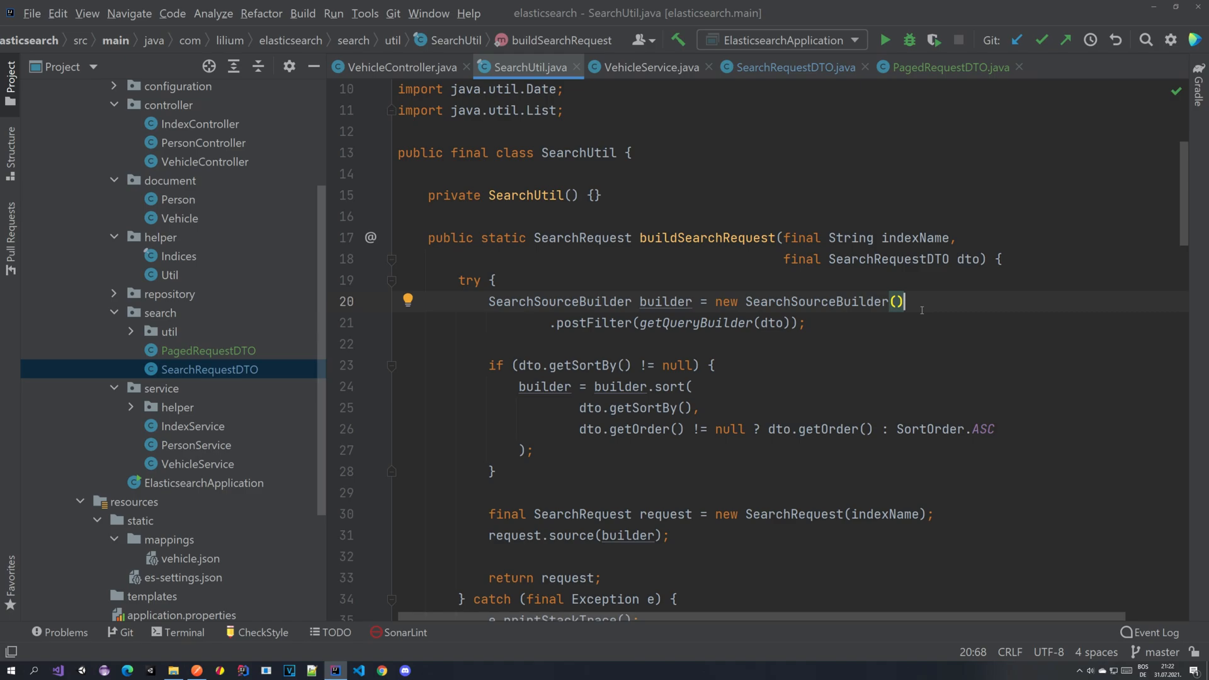
pyautogui.write('.from(')
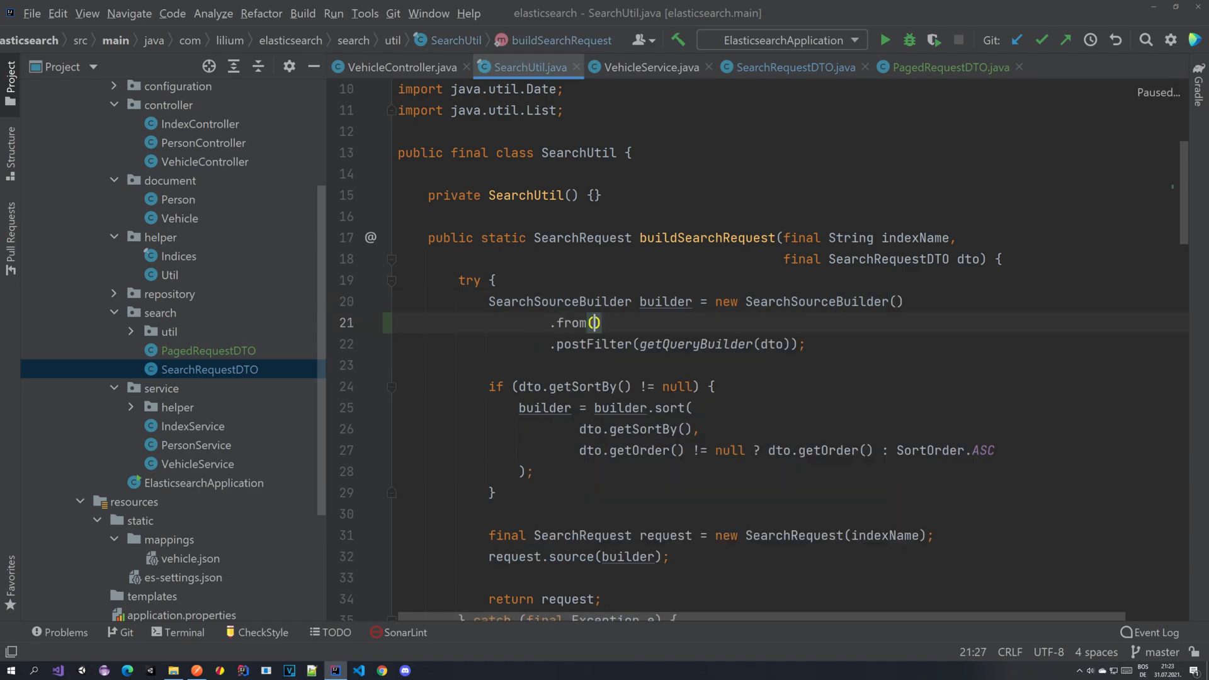
pyautogui.write('0')
pyautogui.write('.size(0)')
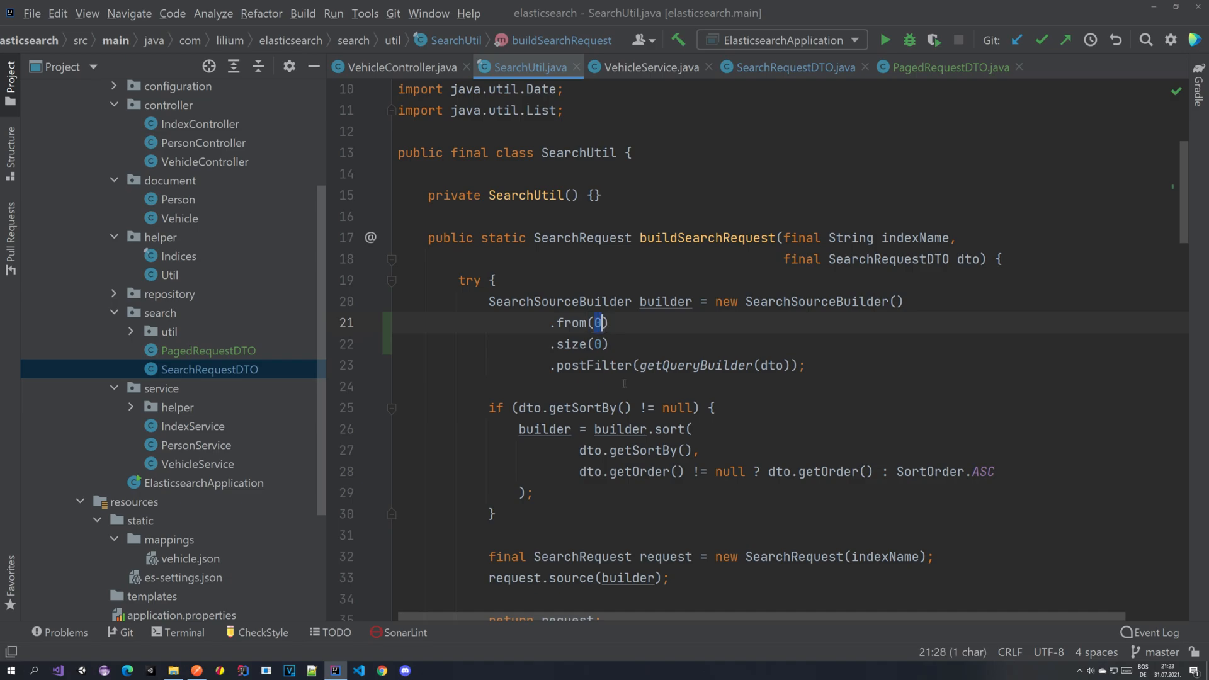
pyautogui.doubleClick(572, 323)
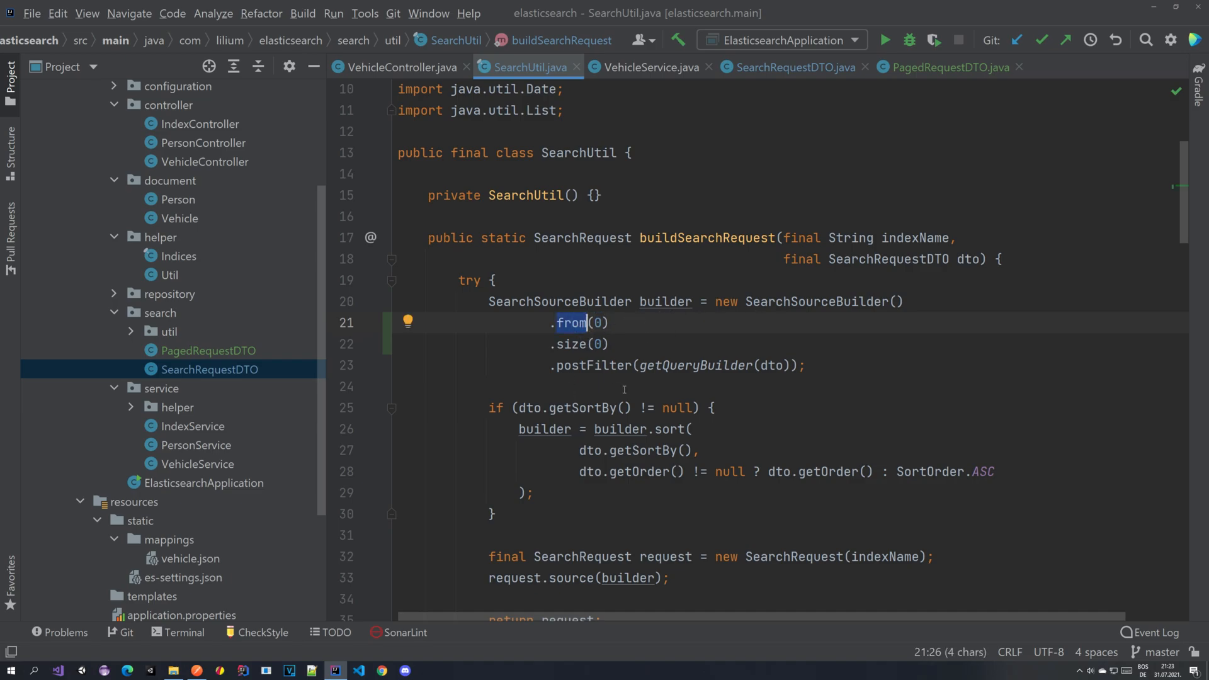
pyautogui.moveTo(627, 393)
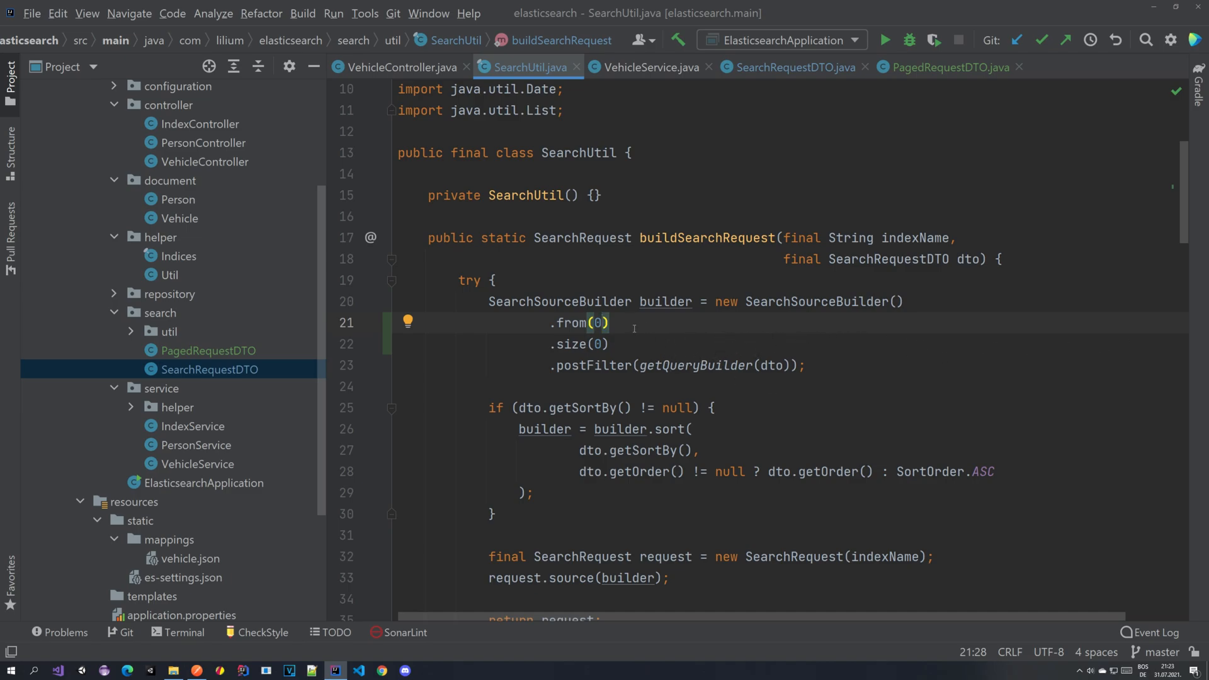
pyautogui.moveTo(566, 332)
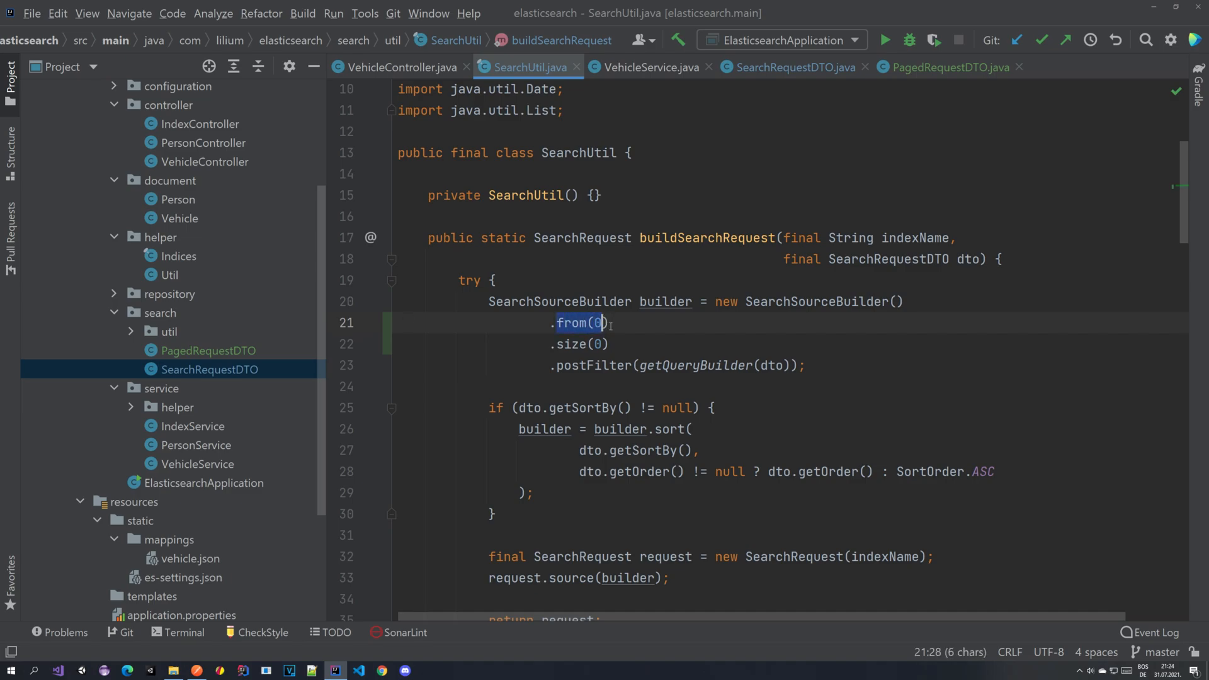
pyautogui.click(952, 67)
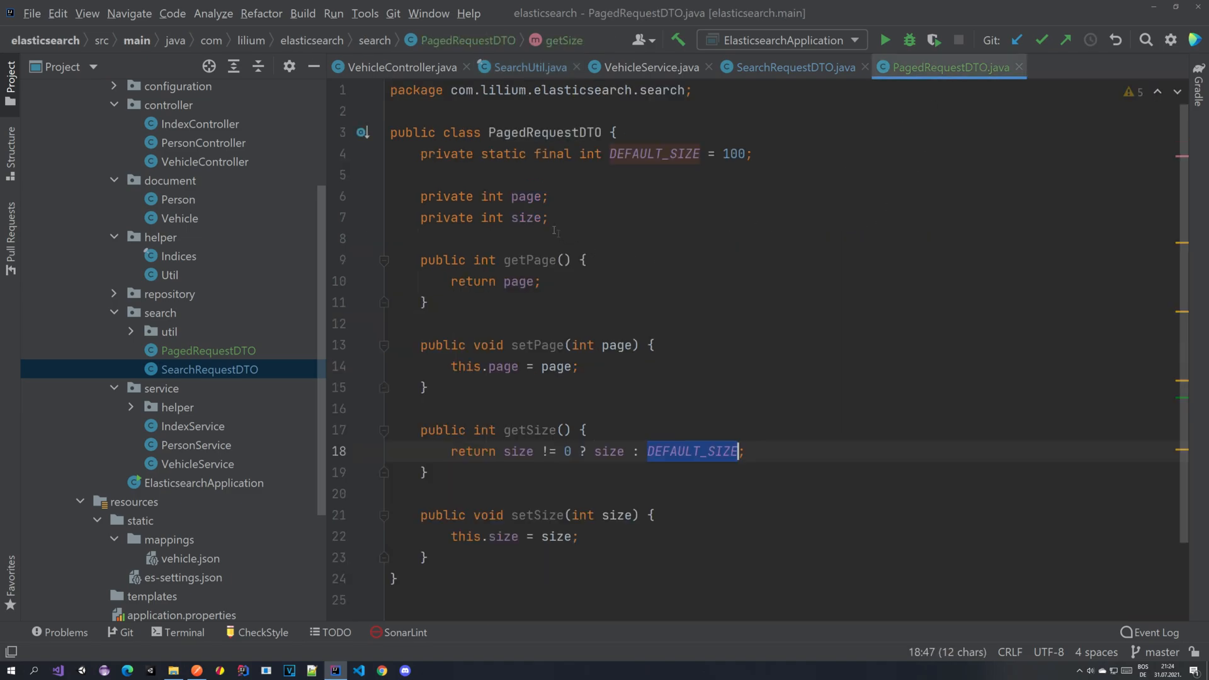
pyautogui.click(528, 67)
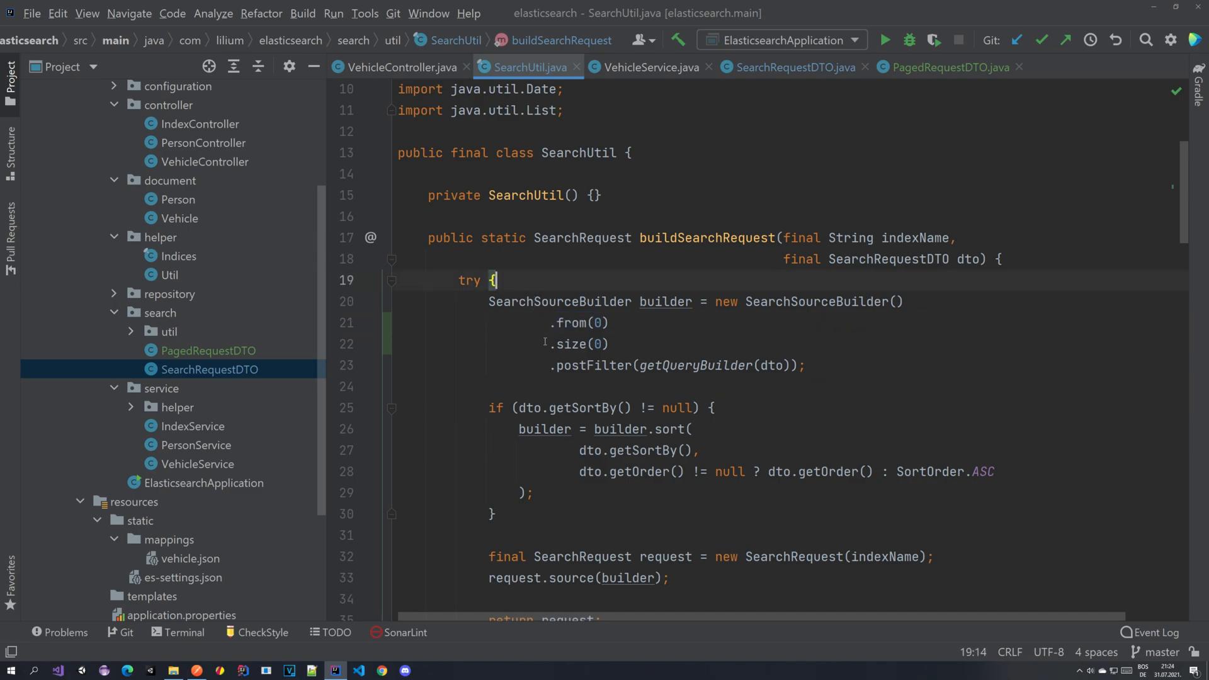
# - Declare page, size from the DTO and from = page <= 0 ? 0 : page * size
pyautogui.write('dto.getSize();')
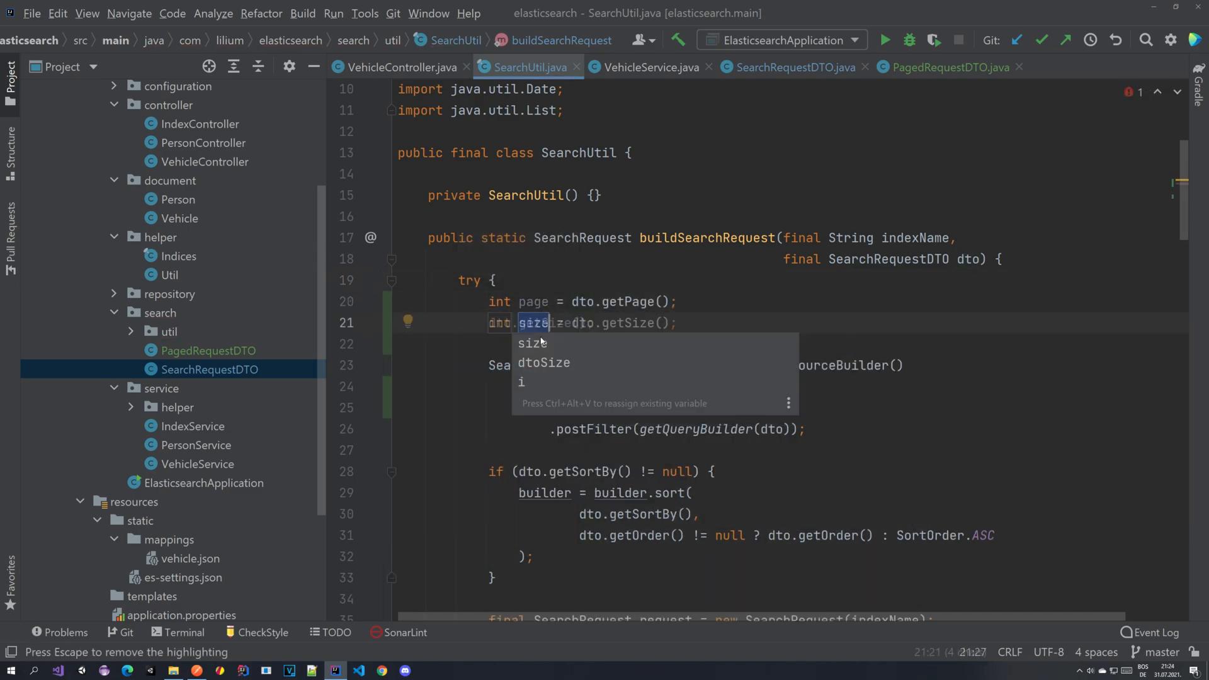
pyautogui.write('int from = page == 0 =')
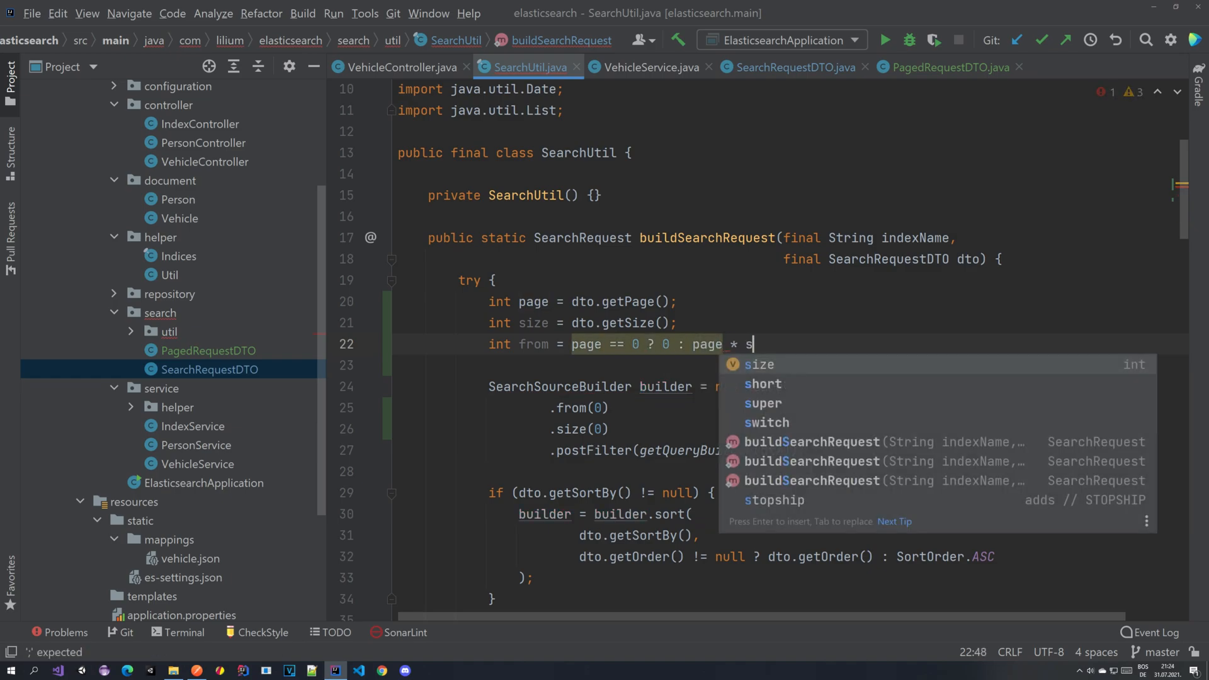
pyautogui.press('Enter')
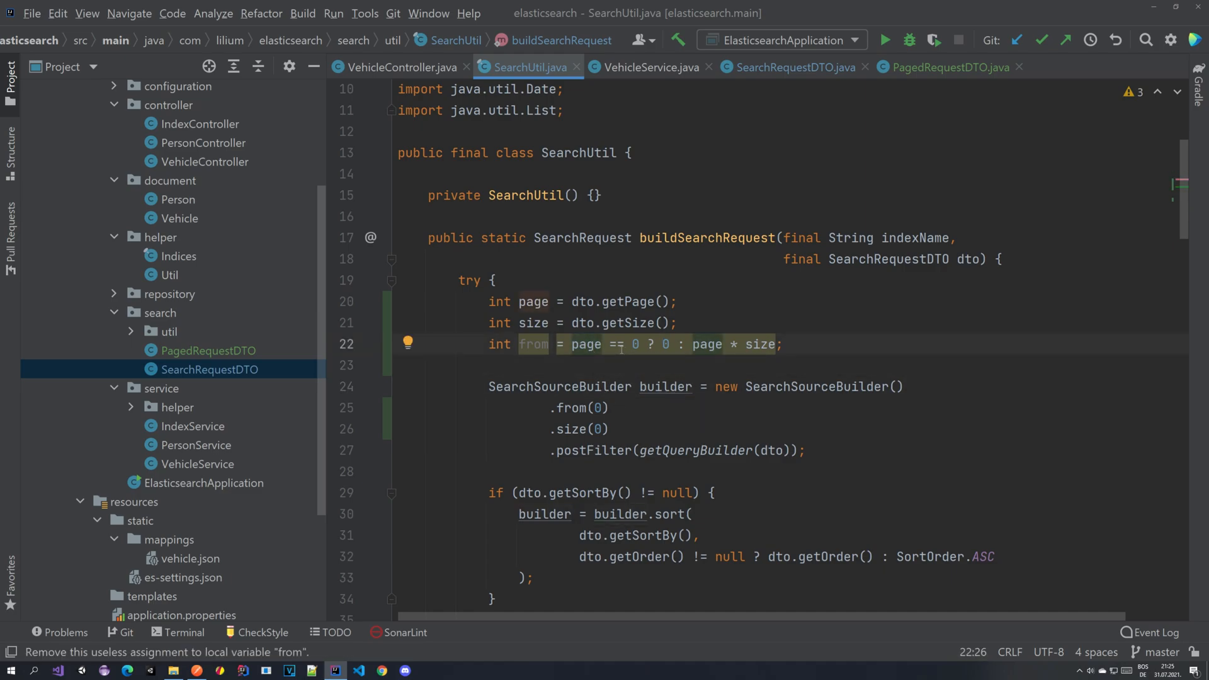
pyautogui.write('<')
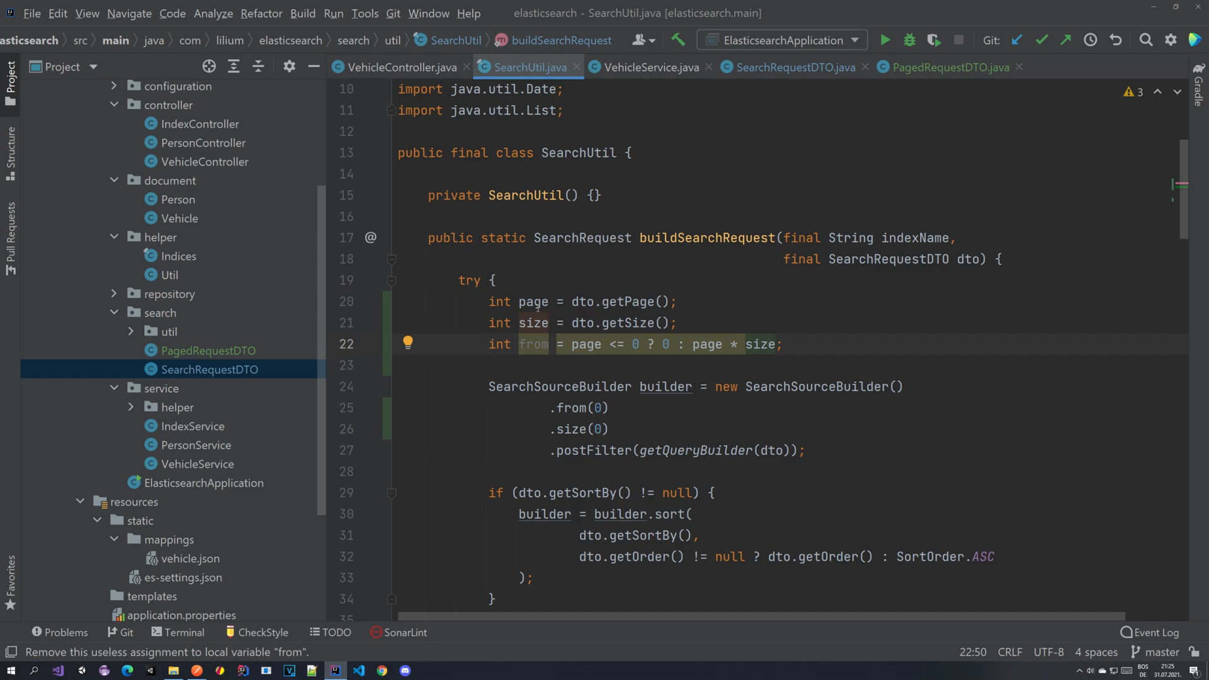
pyautogui.doubleClick(532, 322)
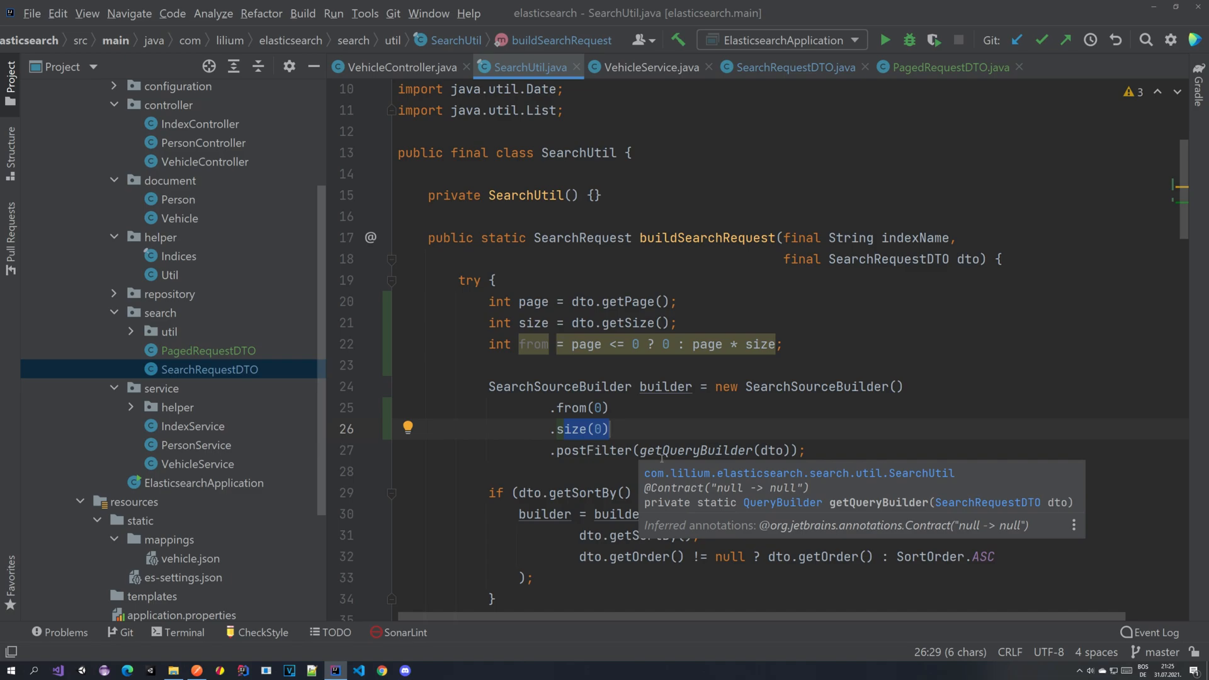
pyautogui.moveTo(701, 438)
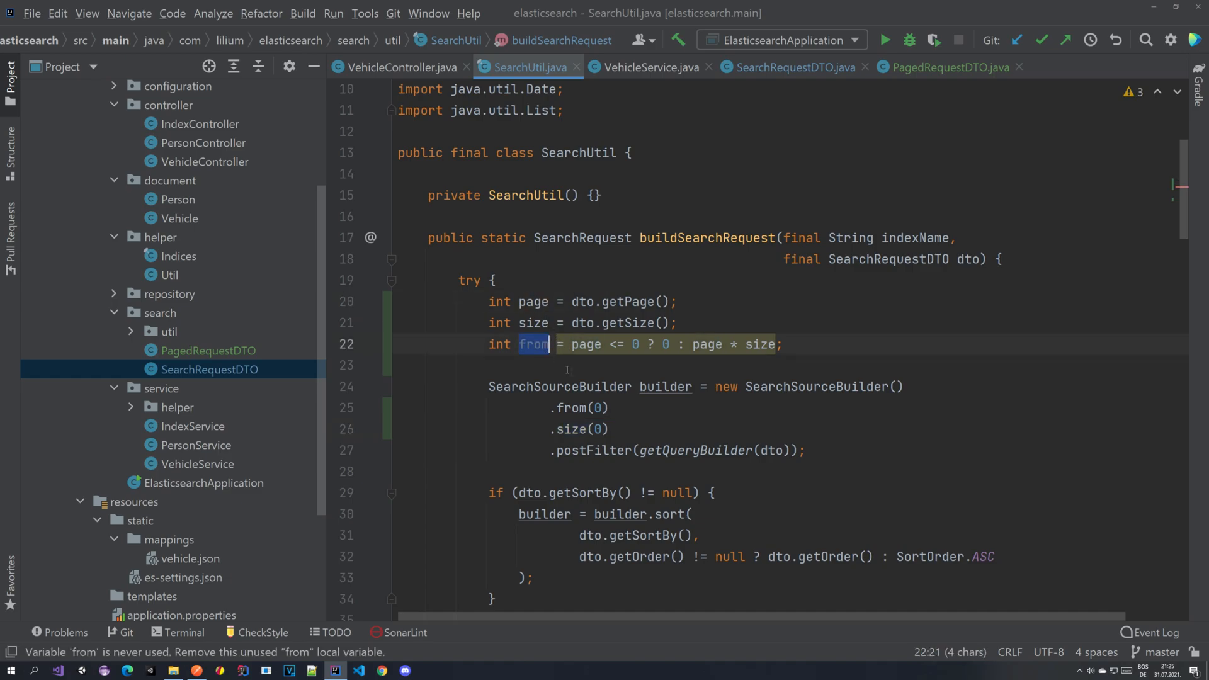
# - Pass from and size variables to the builder and declare page, size and from final
pyautogui.write('from')
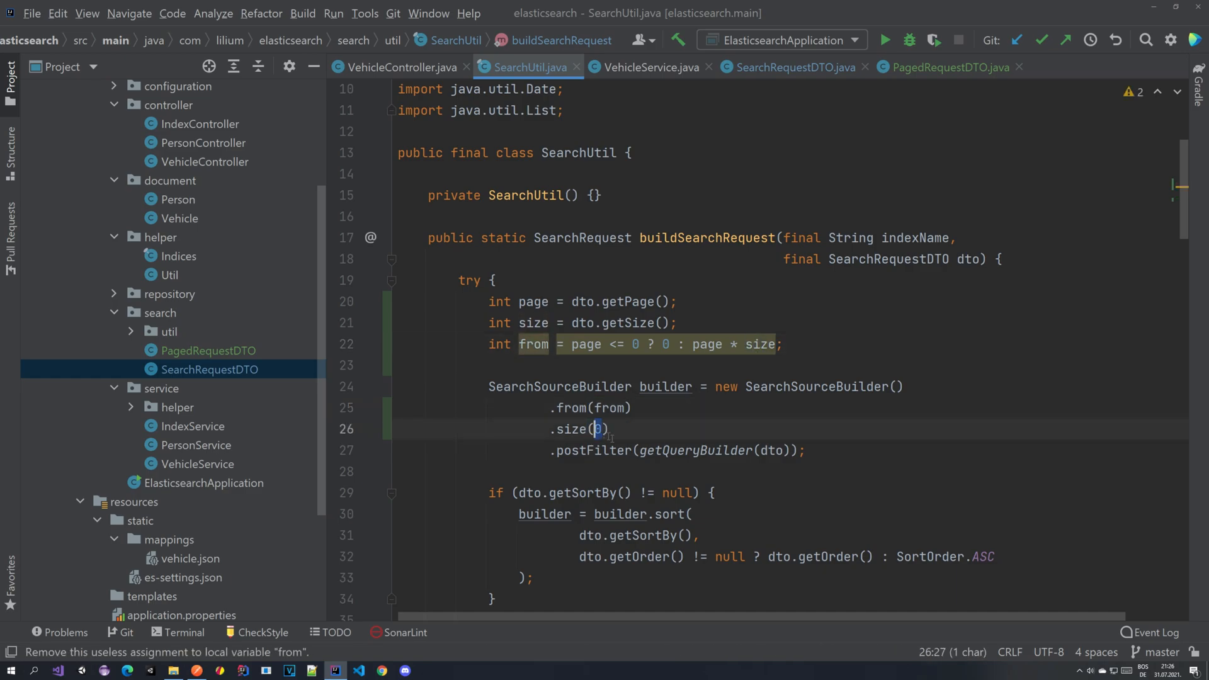
pyautogui.write('size')
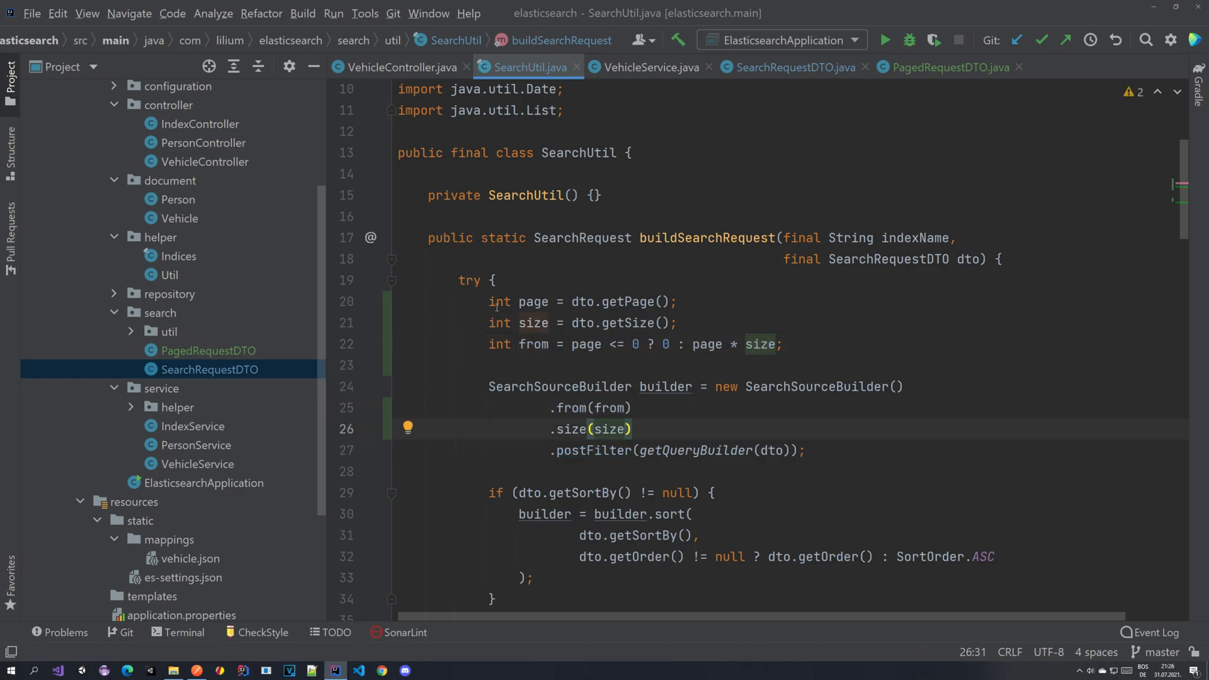
pyautogui.write('final')
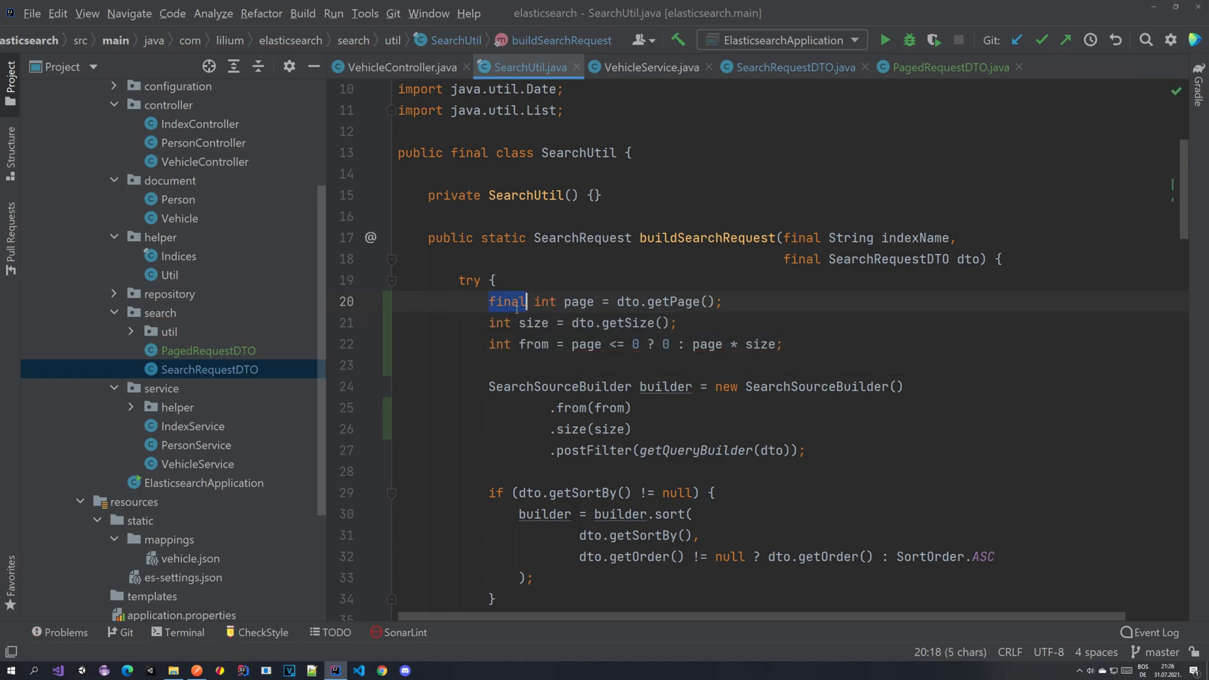
pyautogui.write('final')
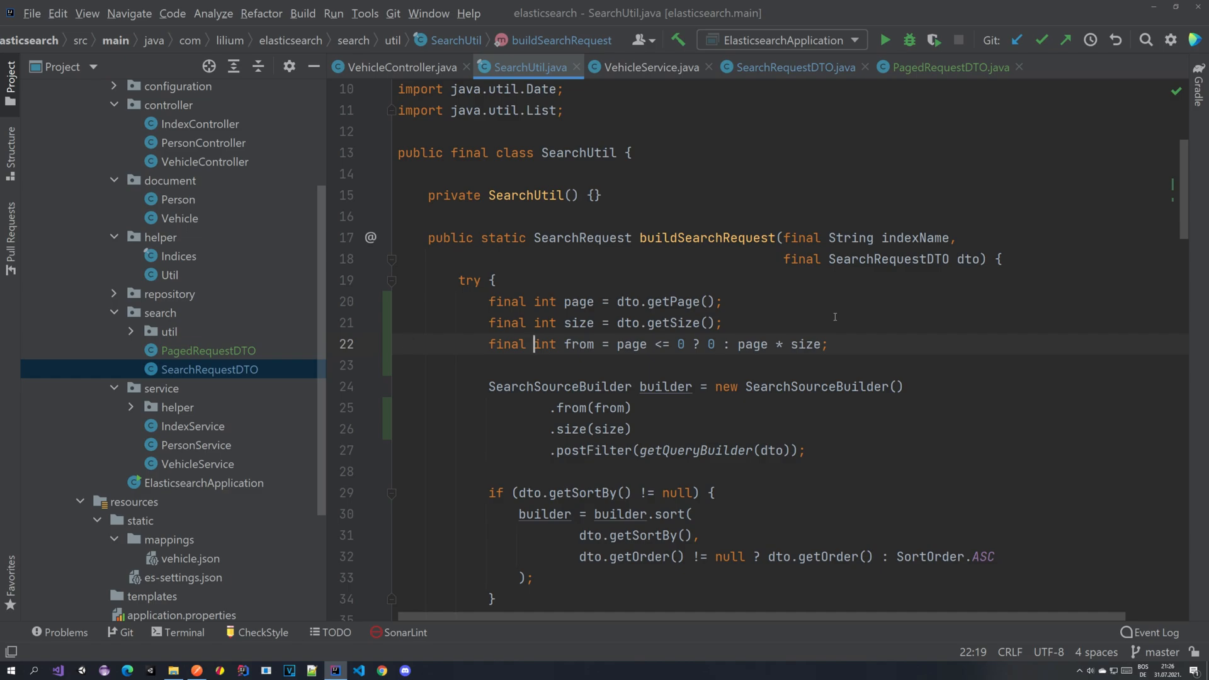
pyautogui.click(725, 323)
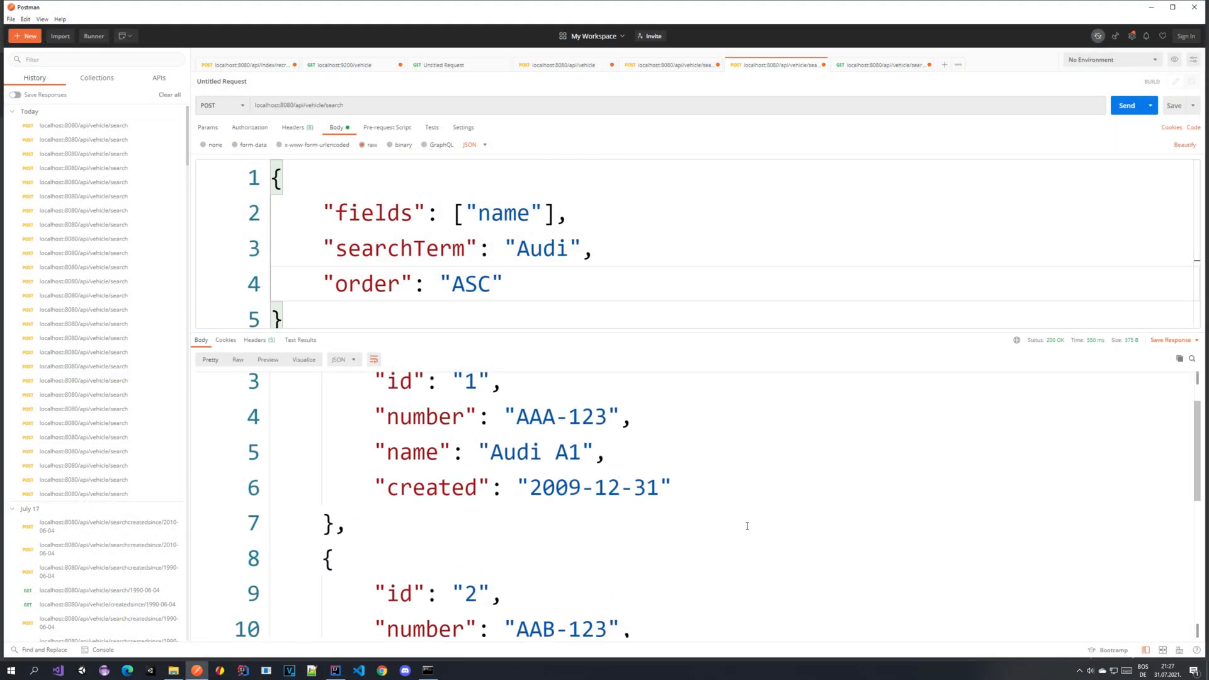
pyautogui.moveTo(376, 120)
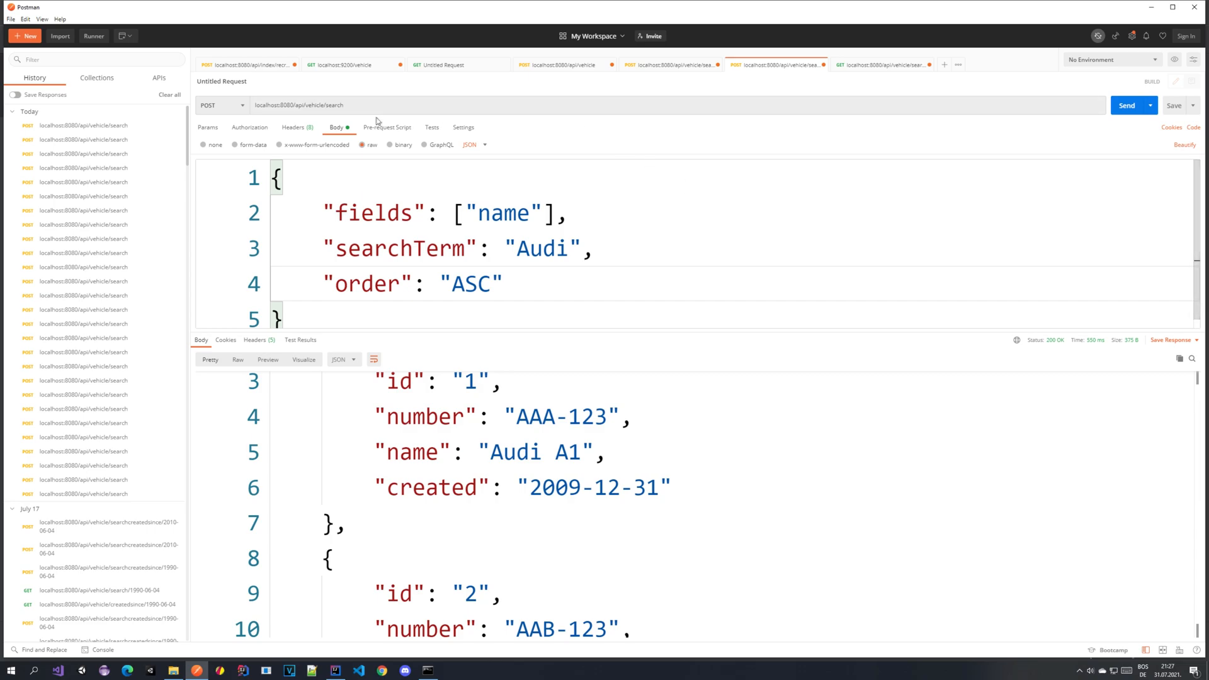
# - Resend the Audi name search ascending and review the three Audi vehicles returned
pyautogui.doubleClick(301, 106)
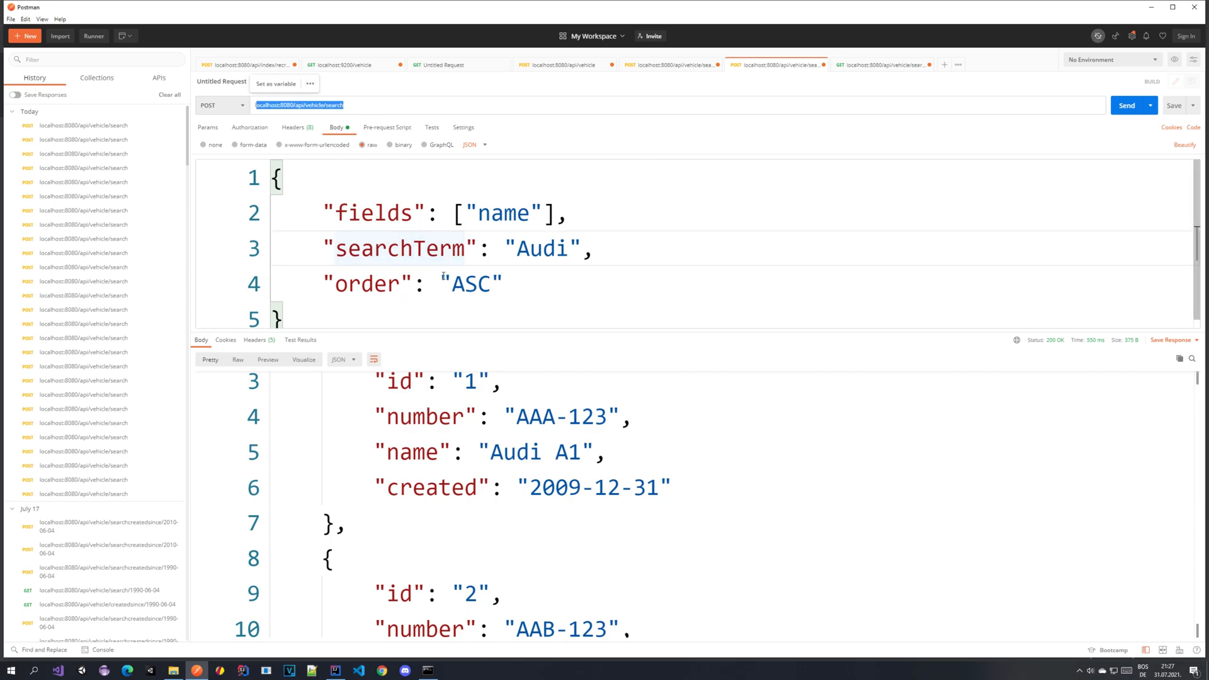
pyautogui.doubleClick(501, 213)
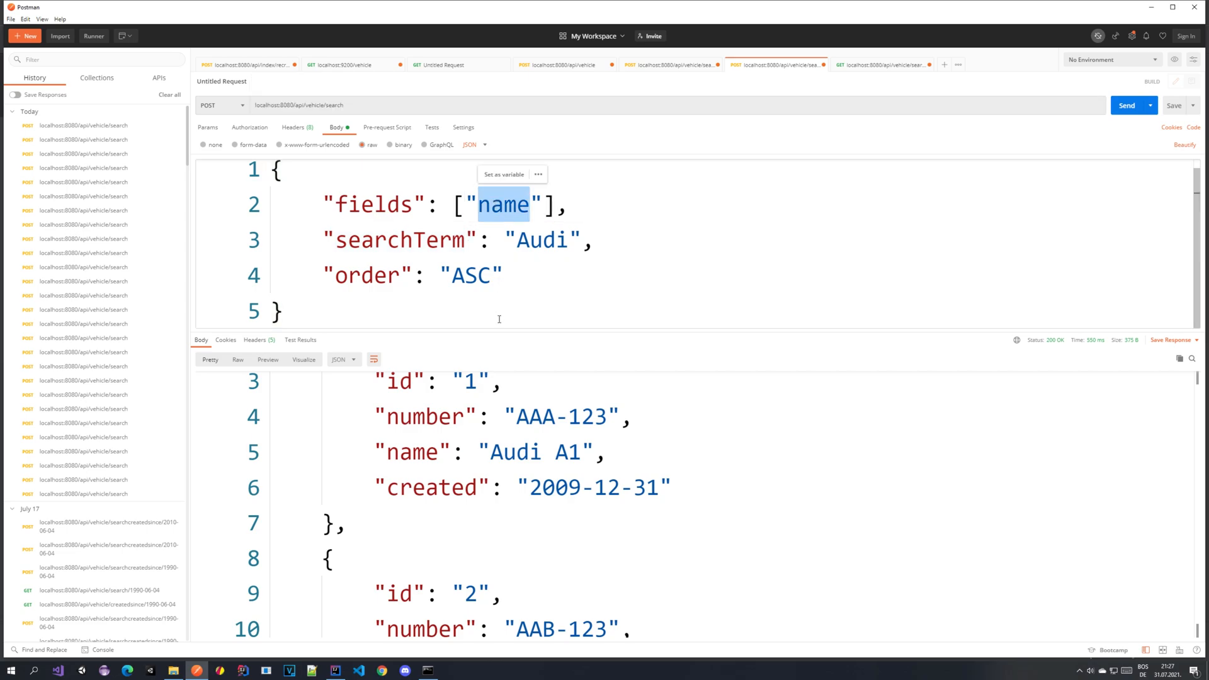
pyautogui.doubleClick(539, 239)
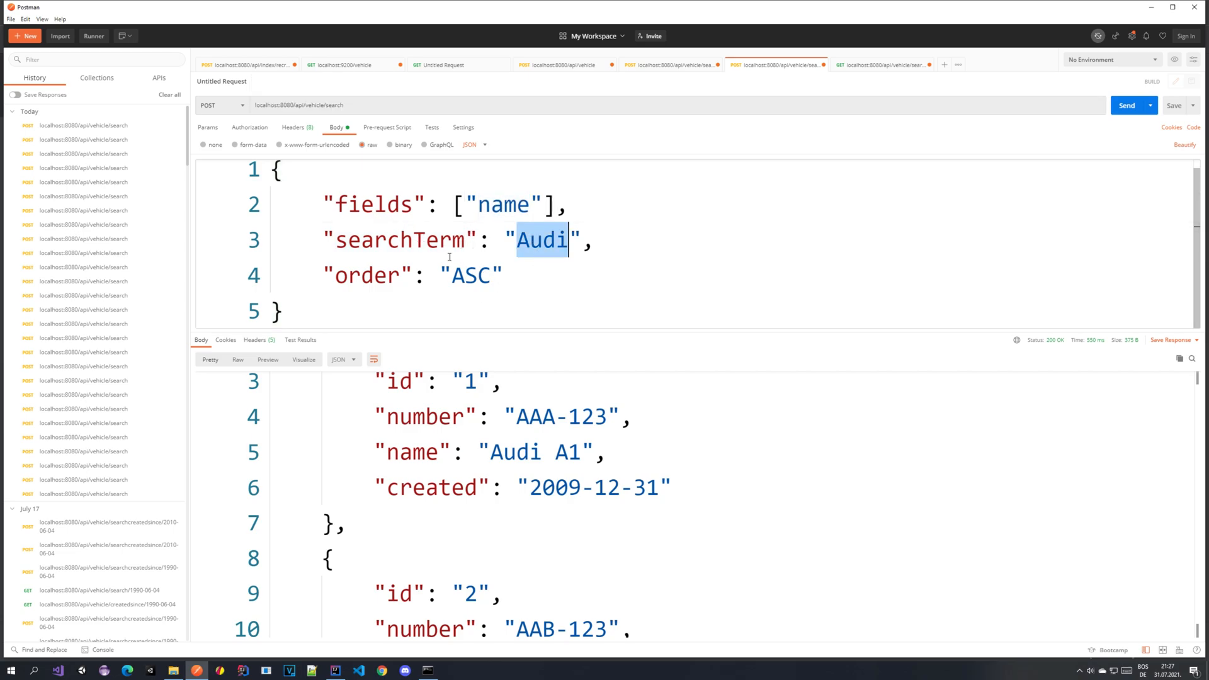
pyautogui.click(604, 275)
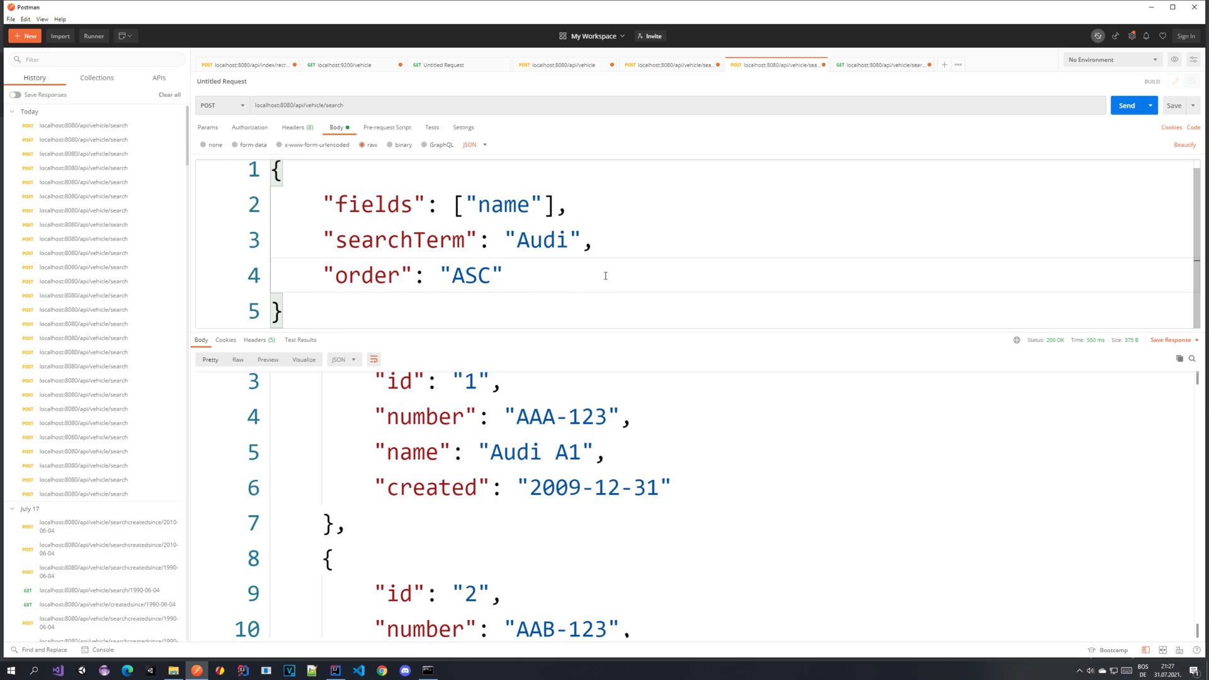
pyautogui.click(1127, 106)
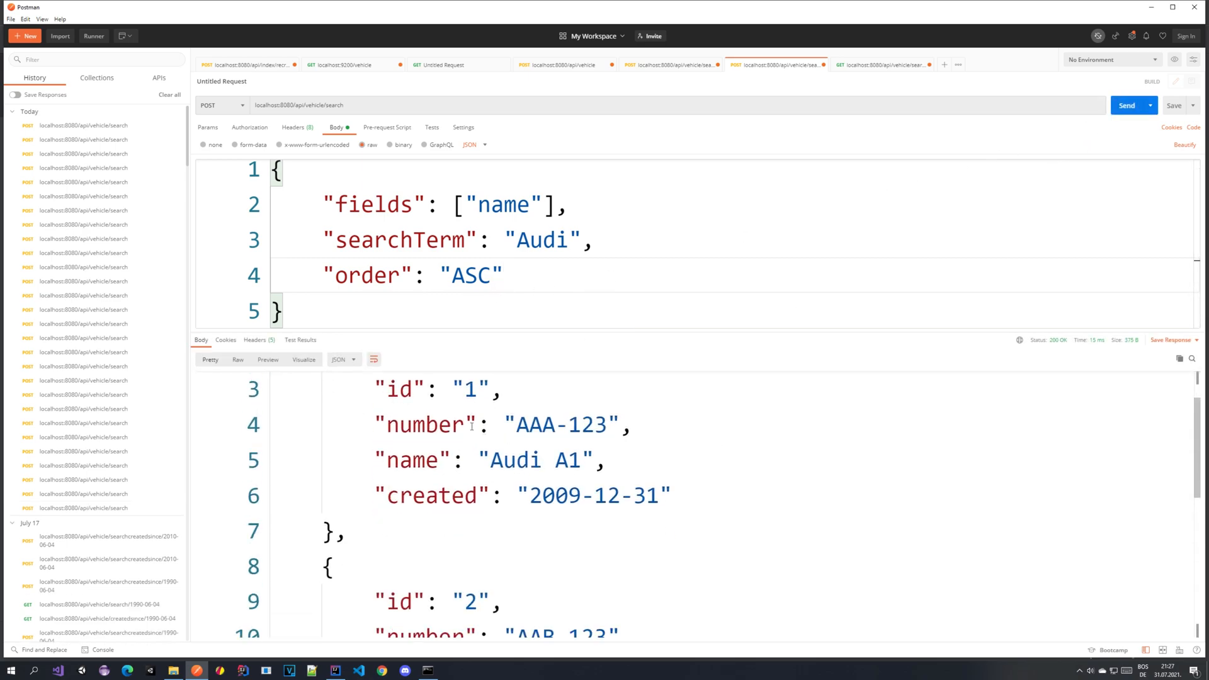
pyautogui.scroll(-3)
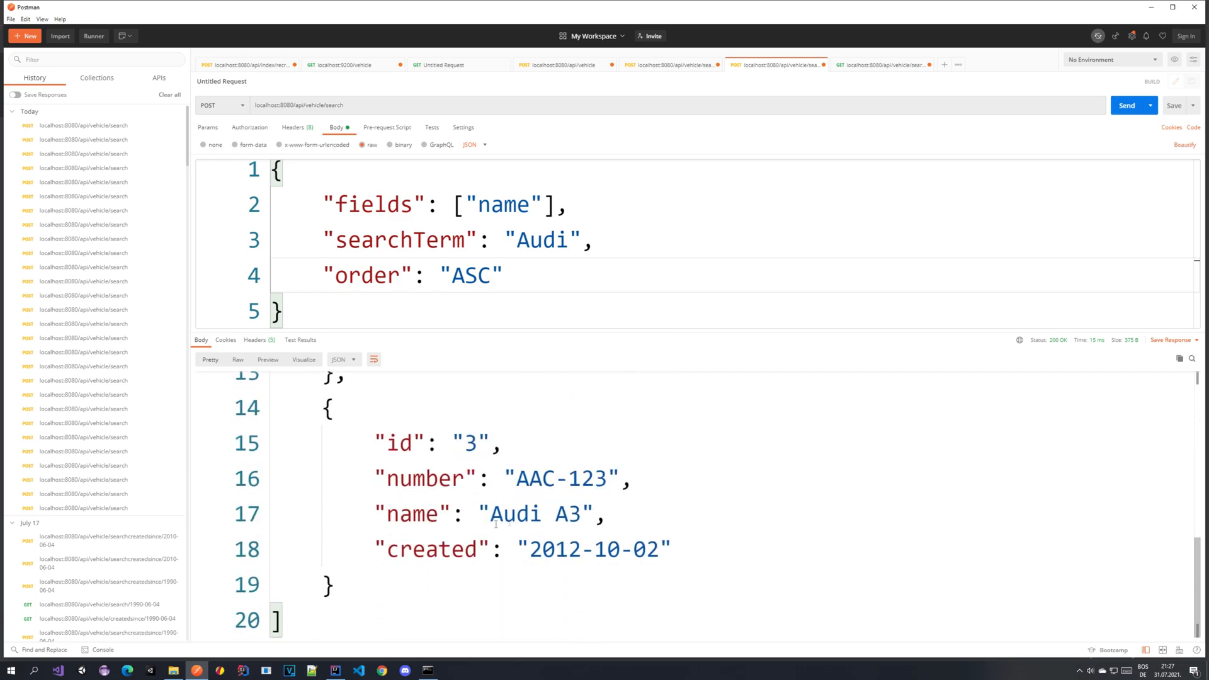
pyautogui.doubleClick(512, 514)
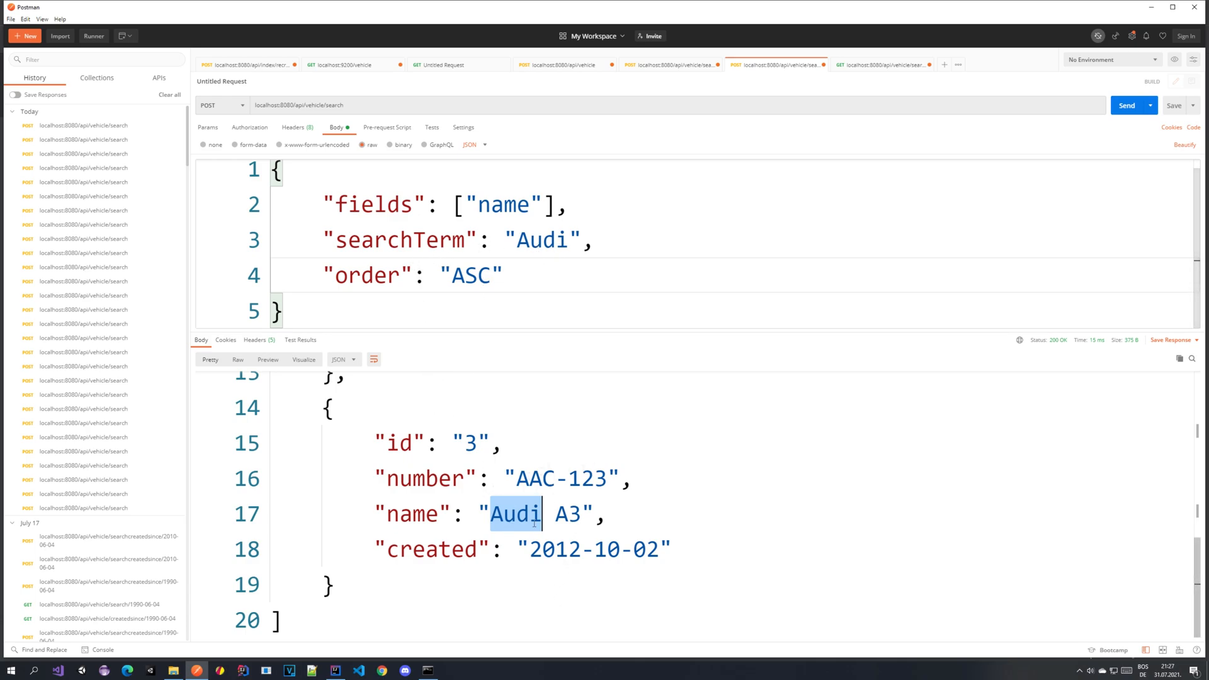
pyautogui.moveTo(536, 321)
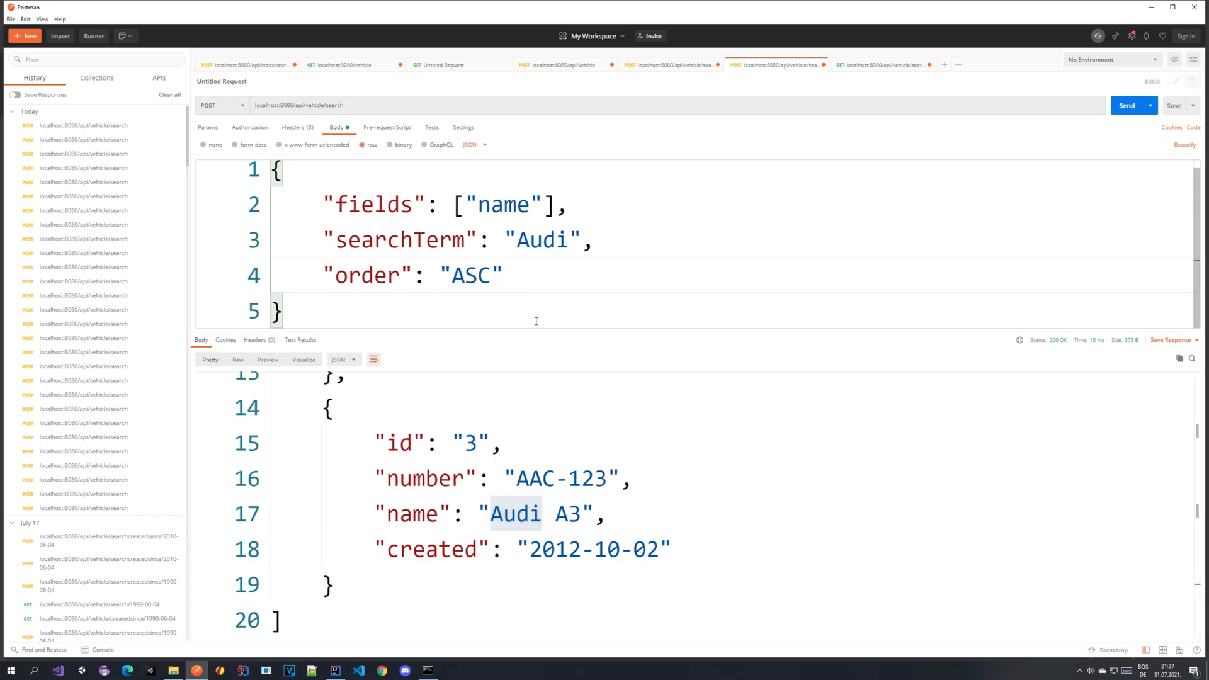
pyautogui.moveTo(500, 471)
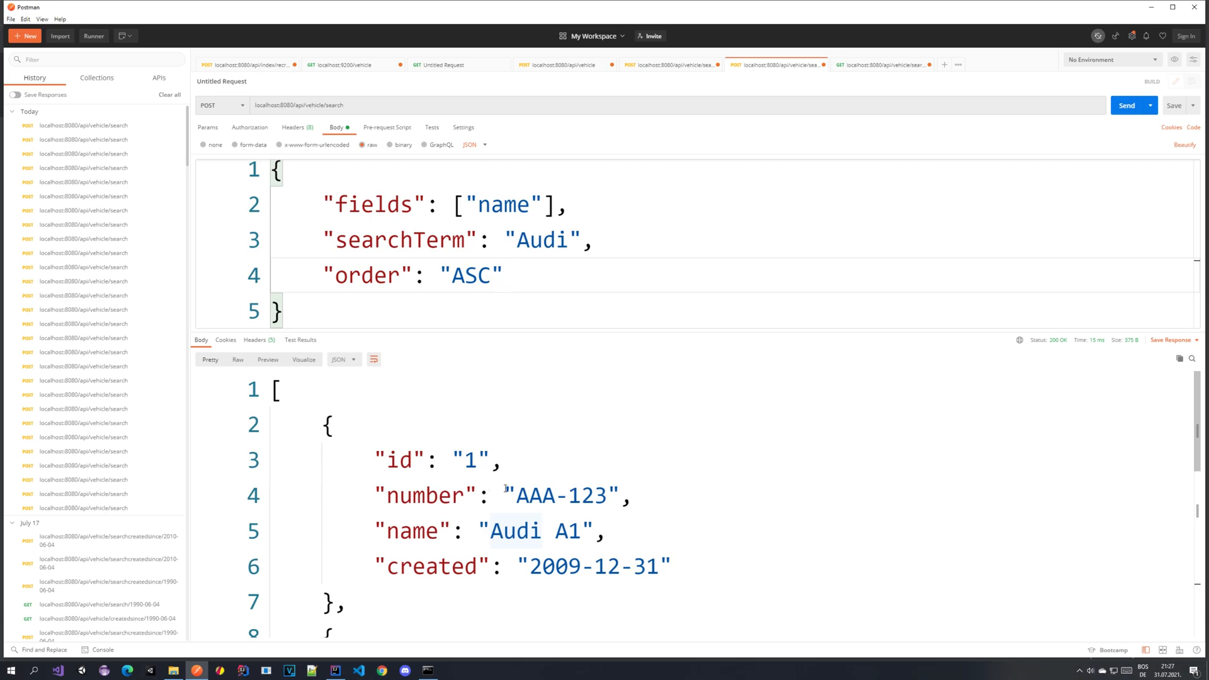
# - Scroll through the rest of the response body
pyautogui.scroll(-3)
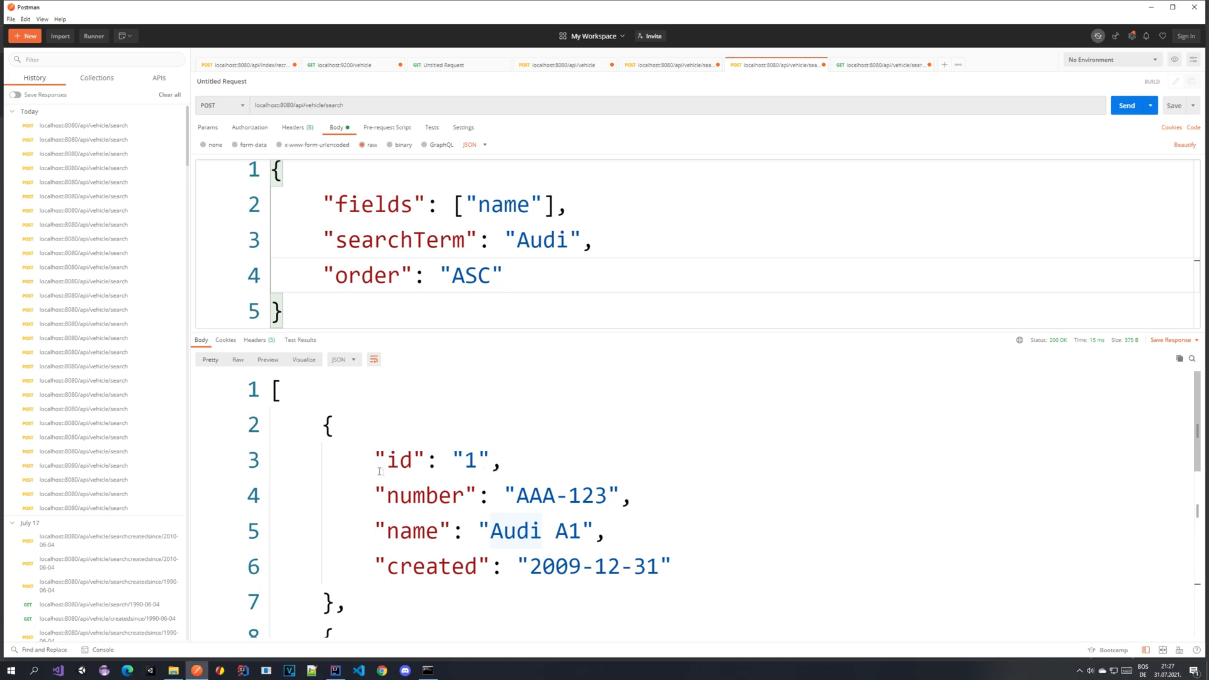
pyautogui.scroll(-3)
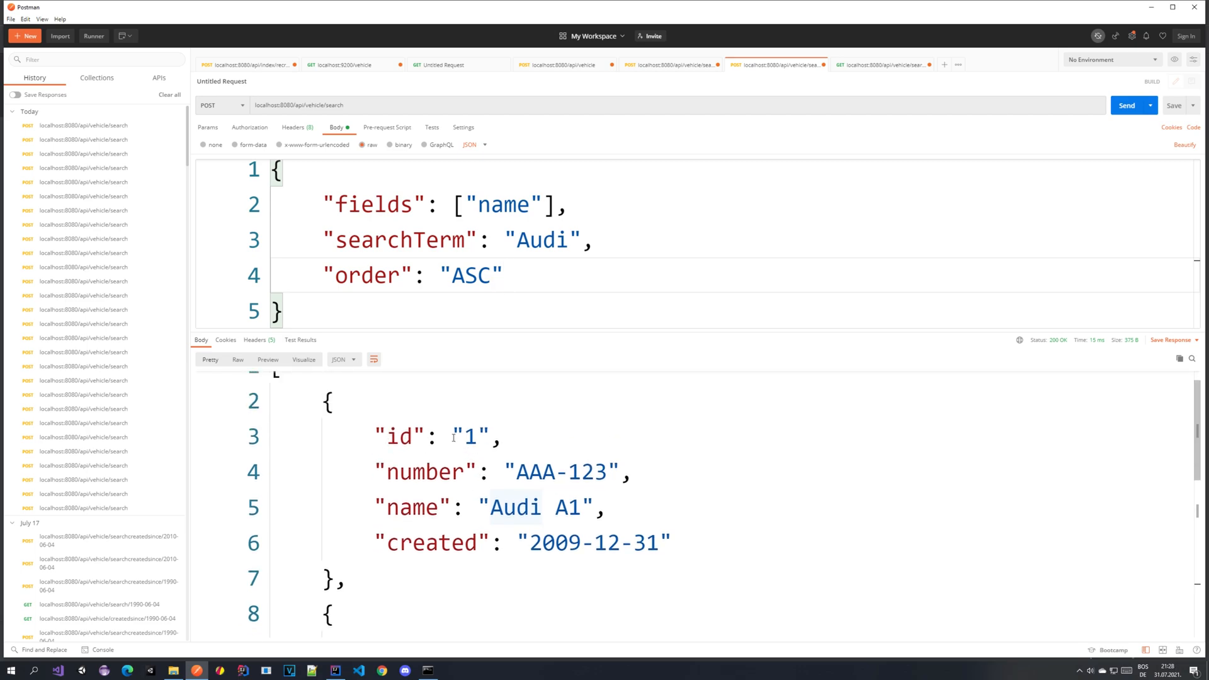
pyautogui.scroll(-3)
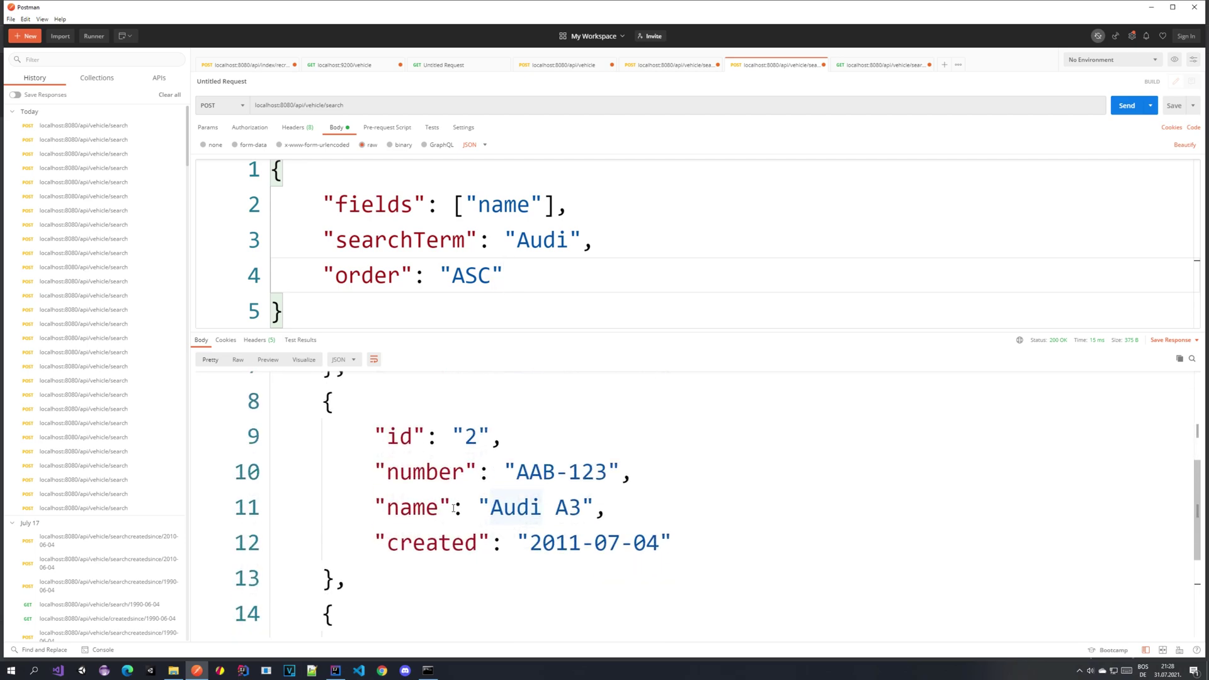
pyautogui.scroll(-3)
pyautogui.write(',')
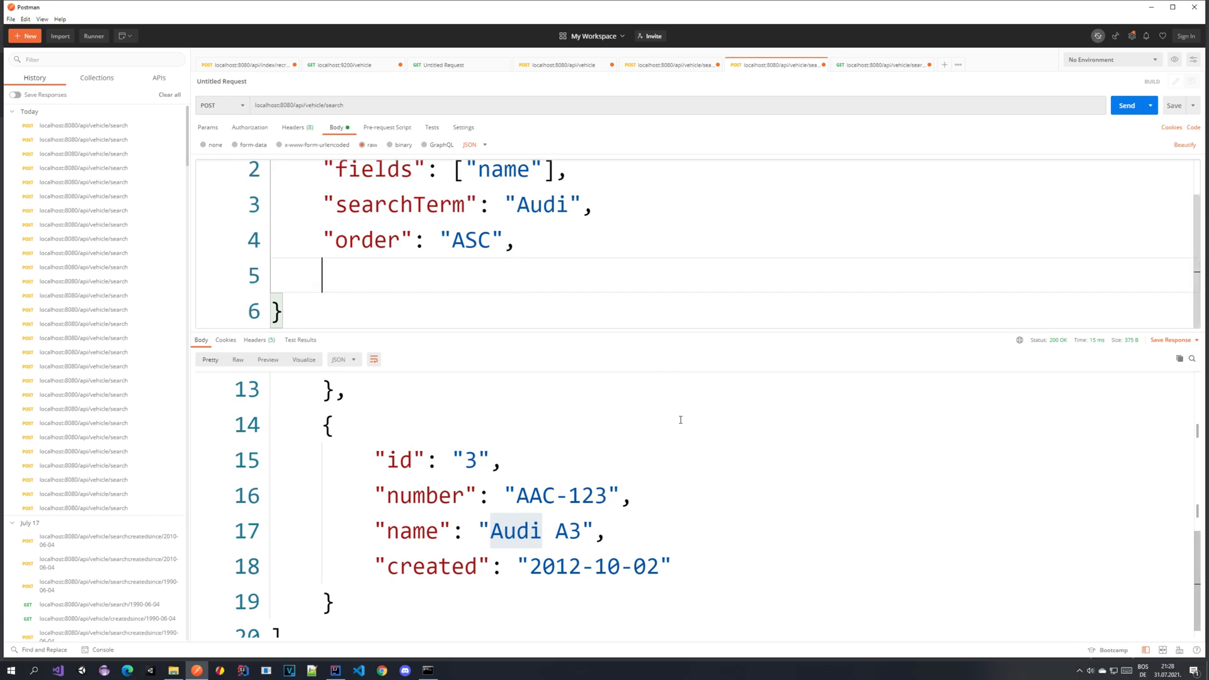
# - Add "page": 0 and "size": 2 to the raw JSON request body
pyautogui.write('""')
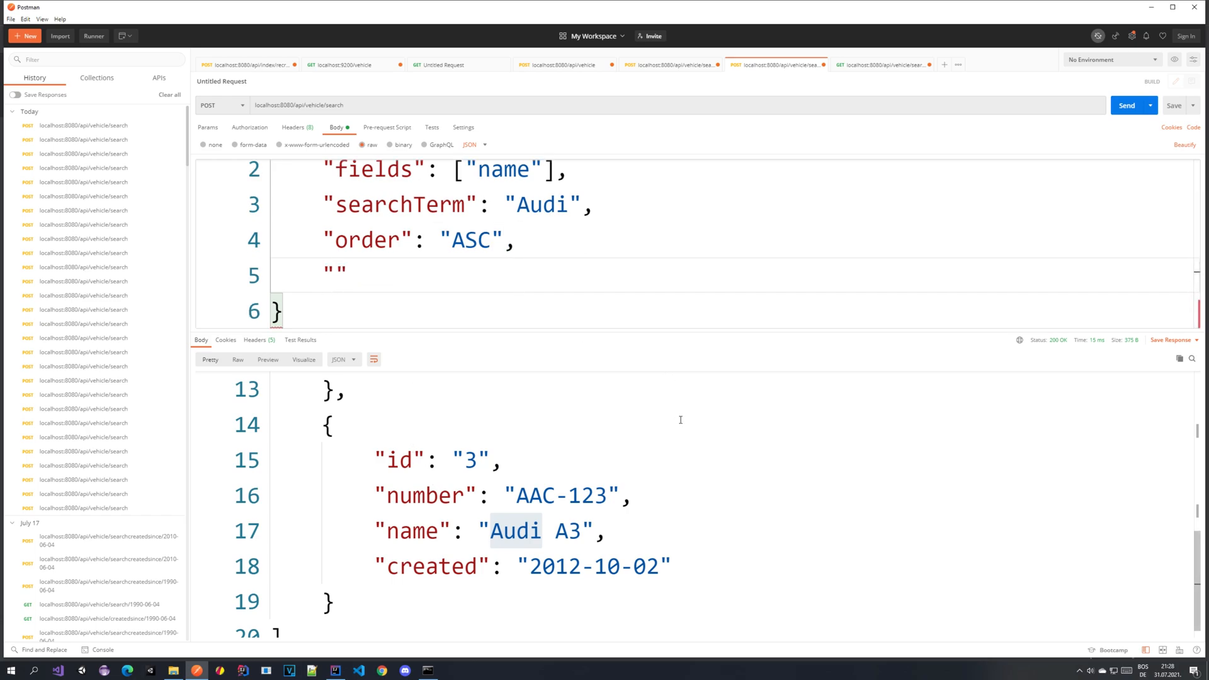
pyautogui.write('pag')
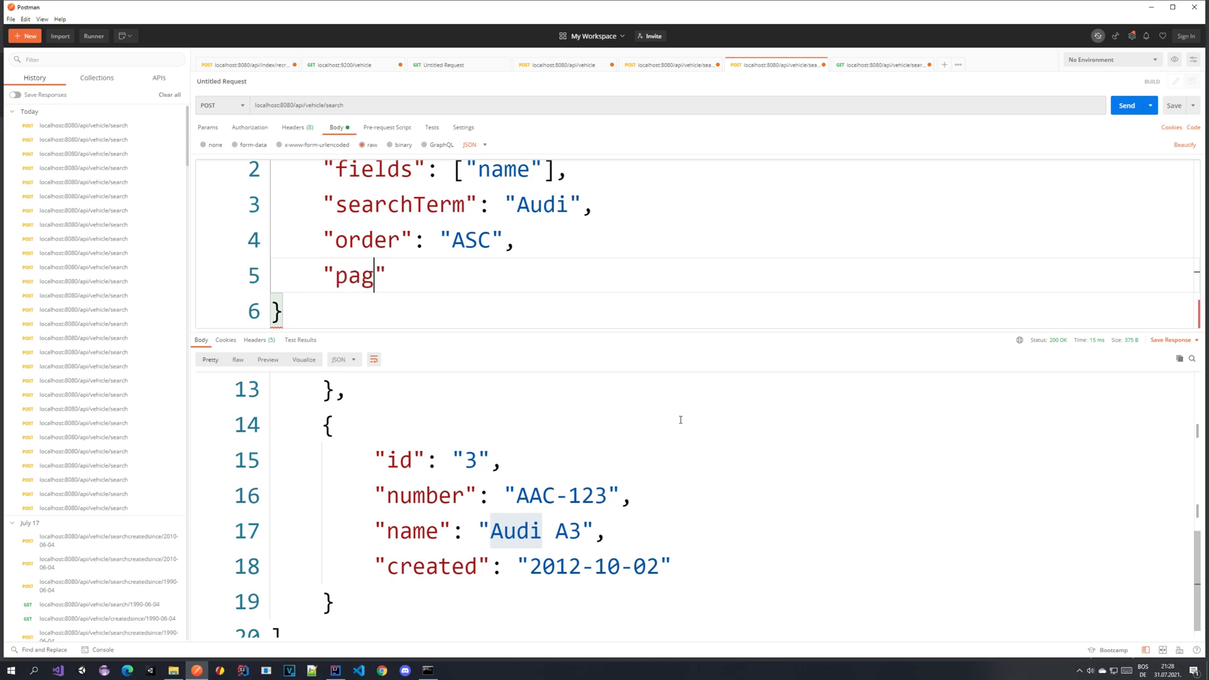
pyautogui.write('e":')
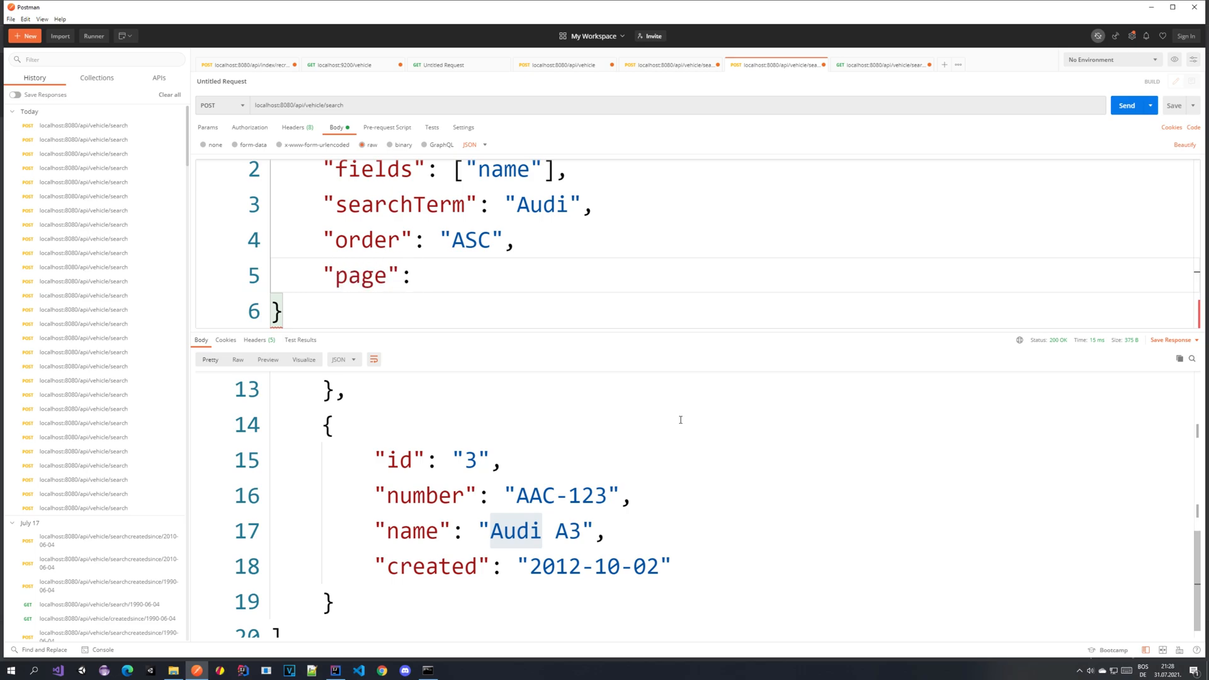
pyautogui.write('0,')
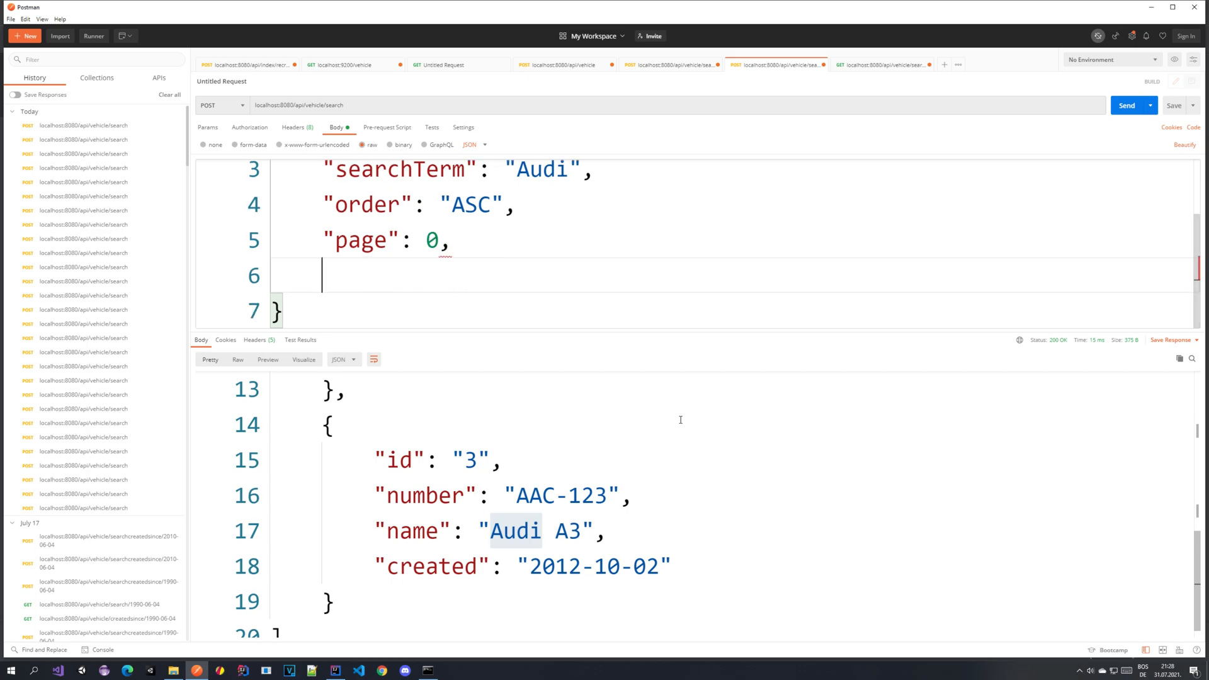
pyautogui.write('"siz"')
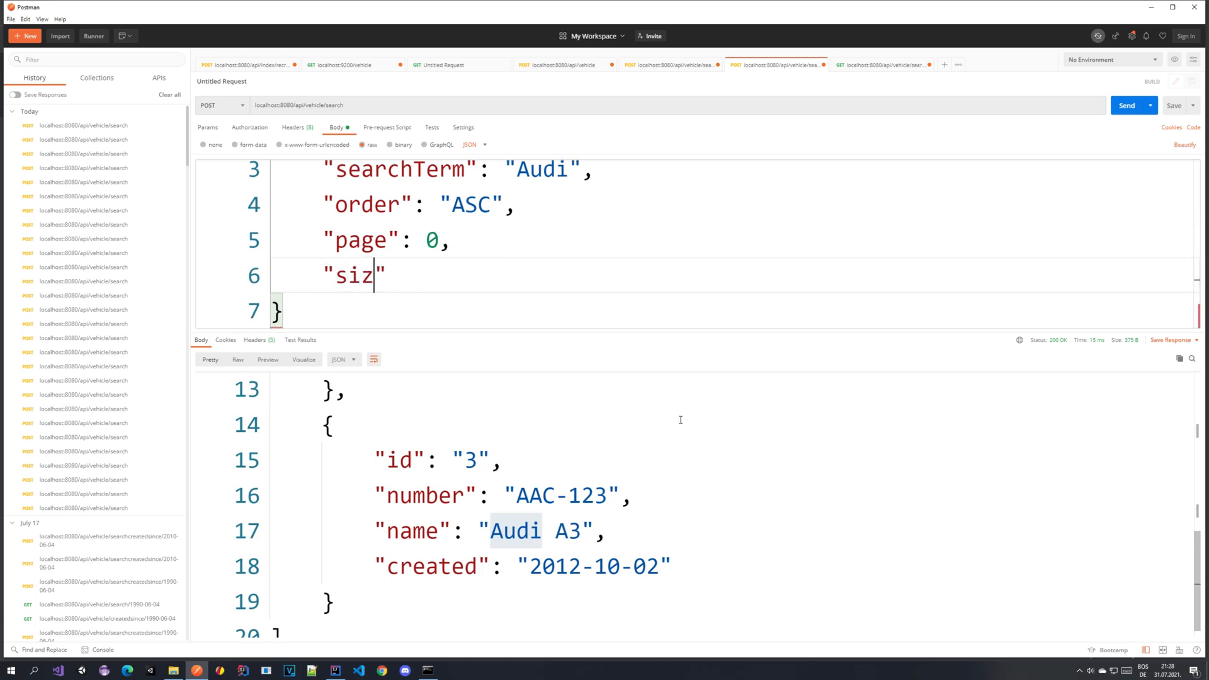
pyautogui.write('e')
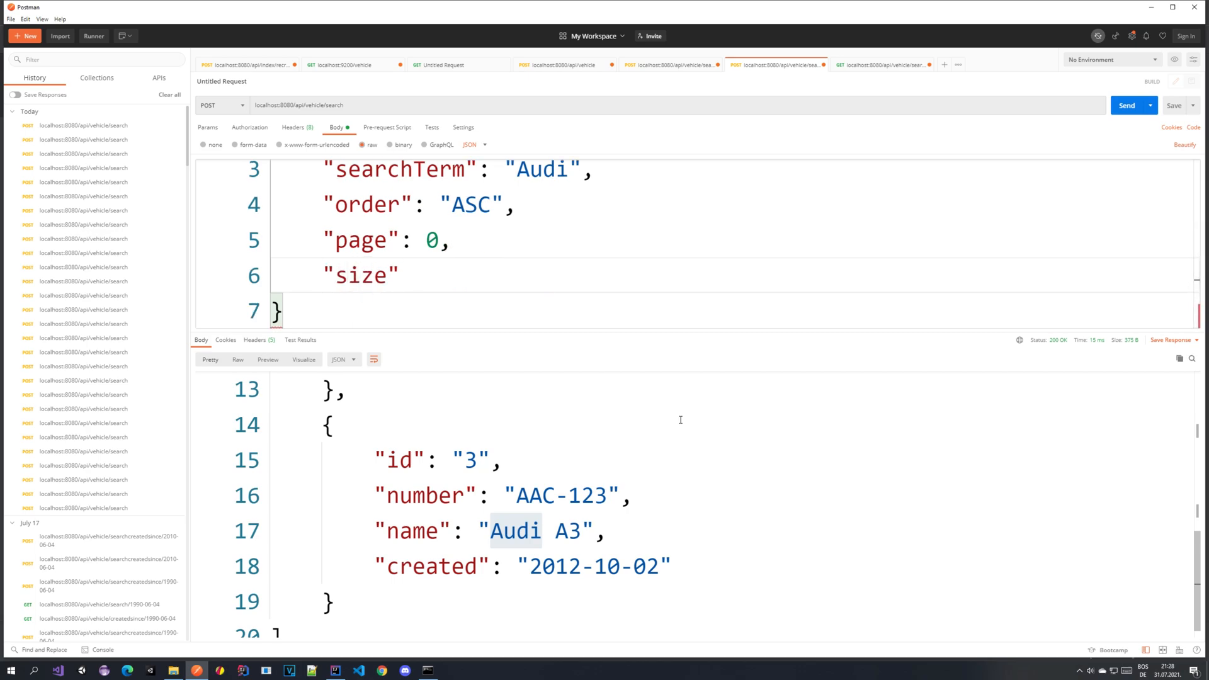
pyautogui.write(':')
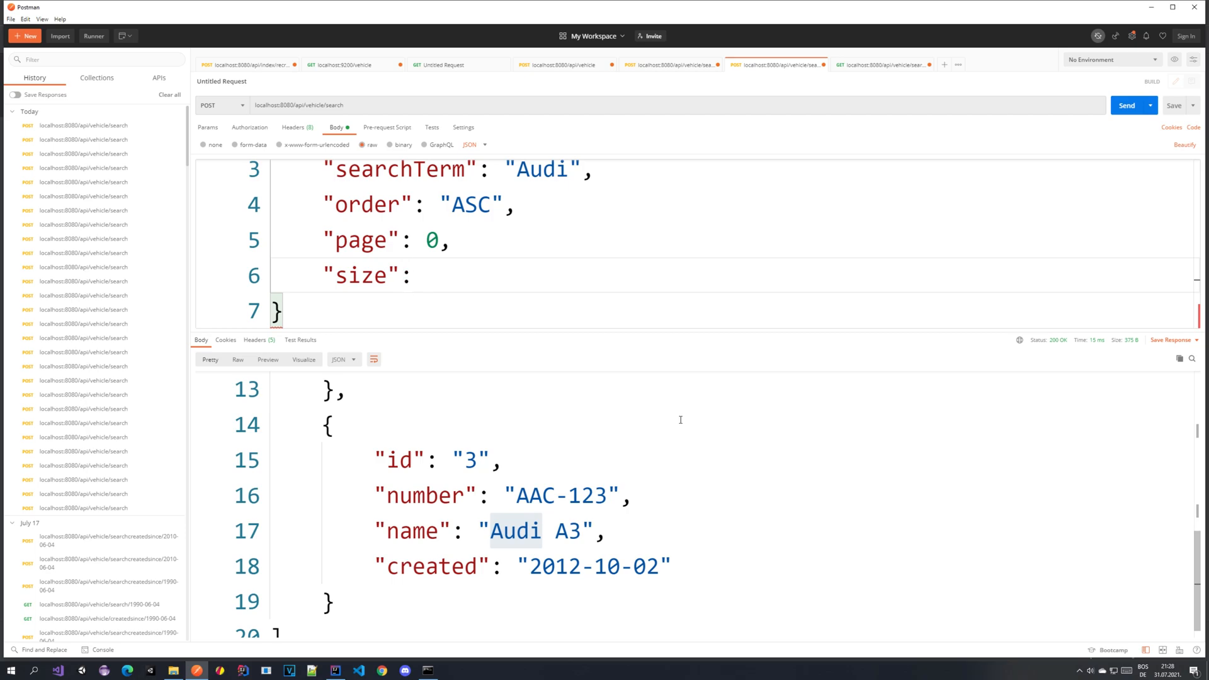
pyautogui.write('100')
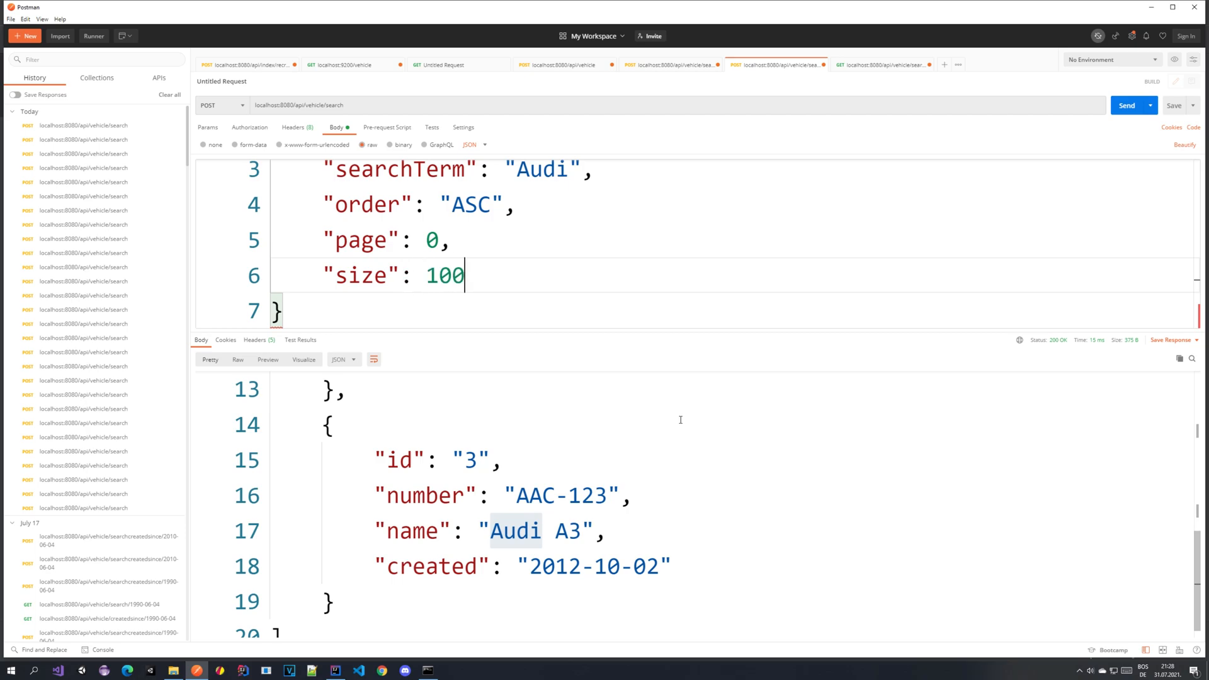
pyautogui.press('Backspace')
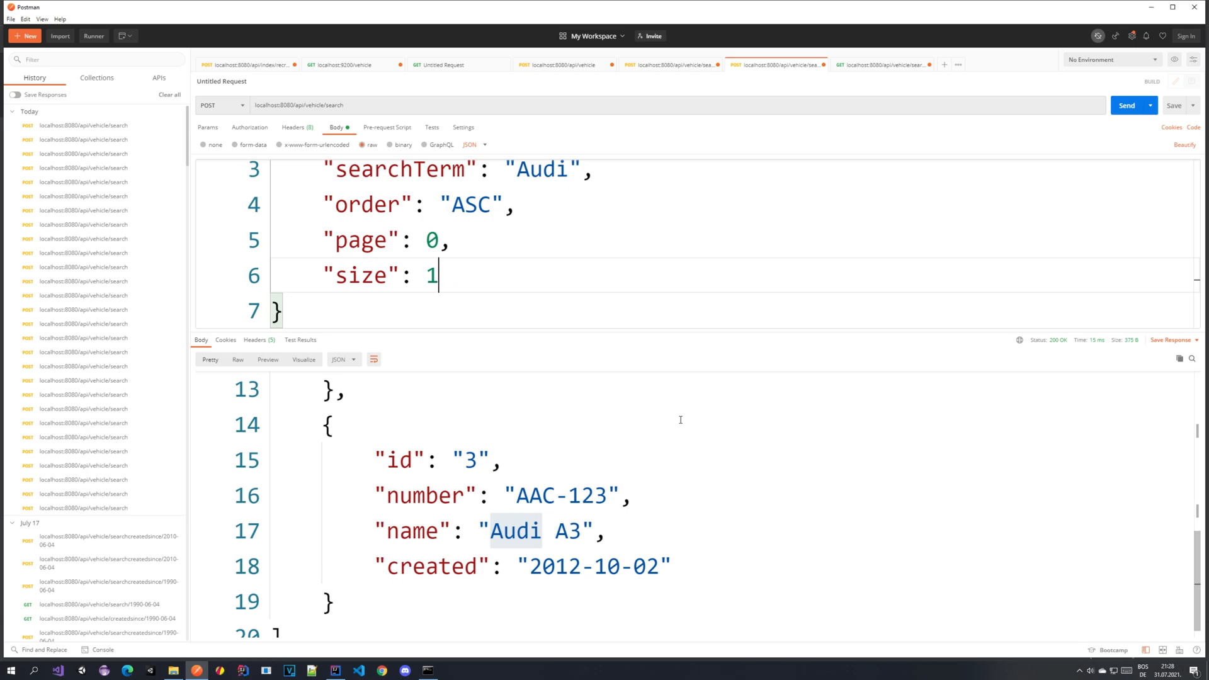
pyautogui.press('Backspace')
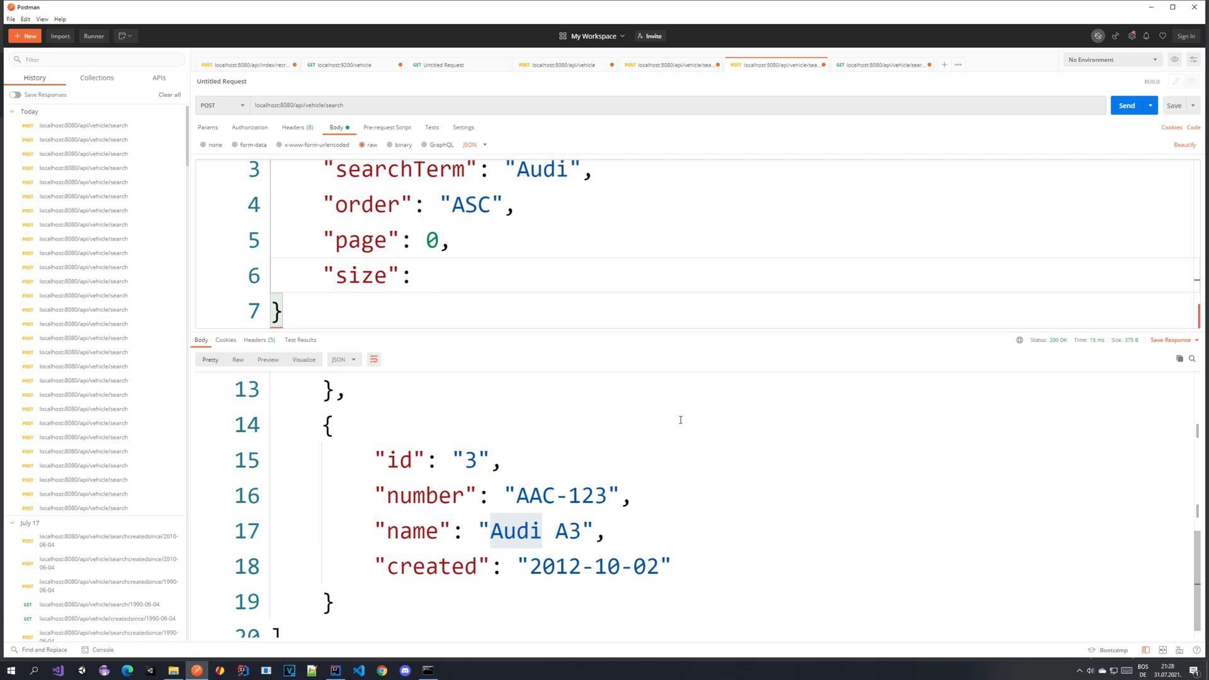
pyautogui.write('2')
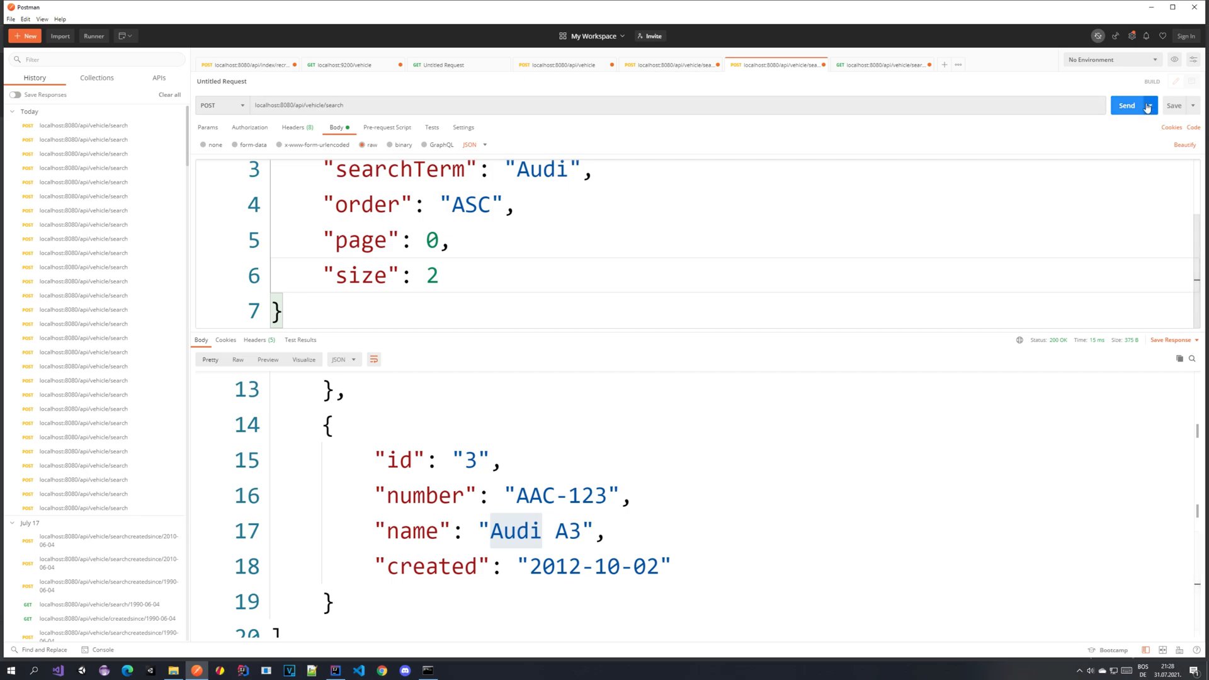
# - Send the paged search and review that only the first two Audi vehicles return
pyautogui.click(1126, 105)
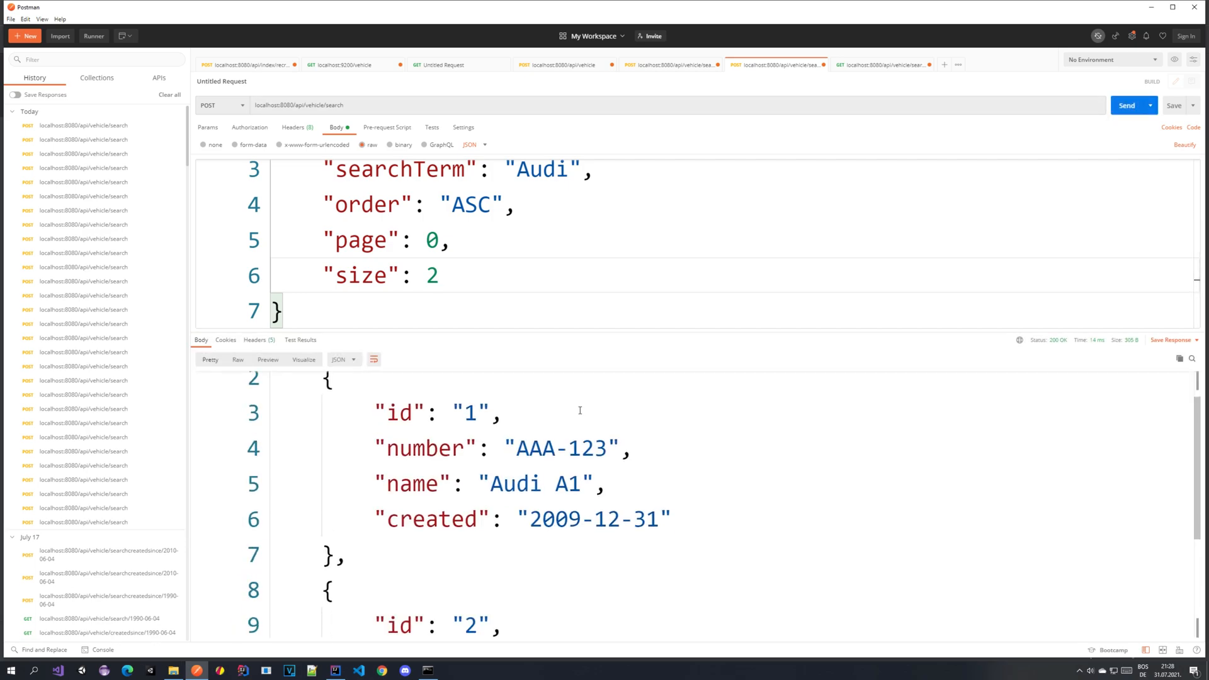
pyautogui.scroll(-3)
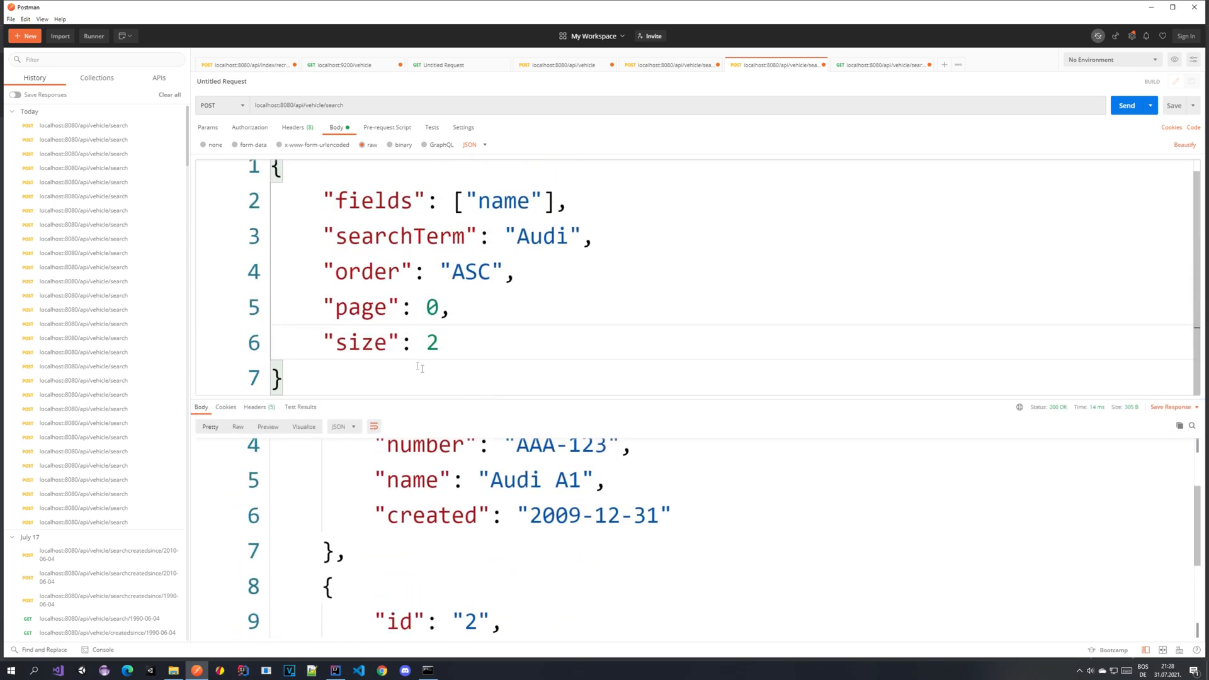
# - Send page 1 returning Audi A3, then page 5 returning an empty list
pyautogui.write('1')
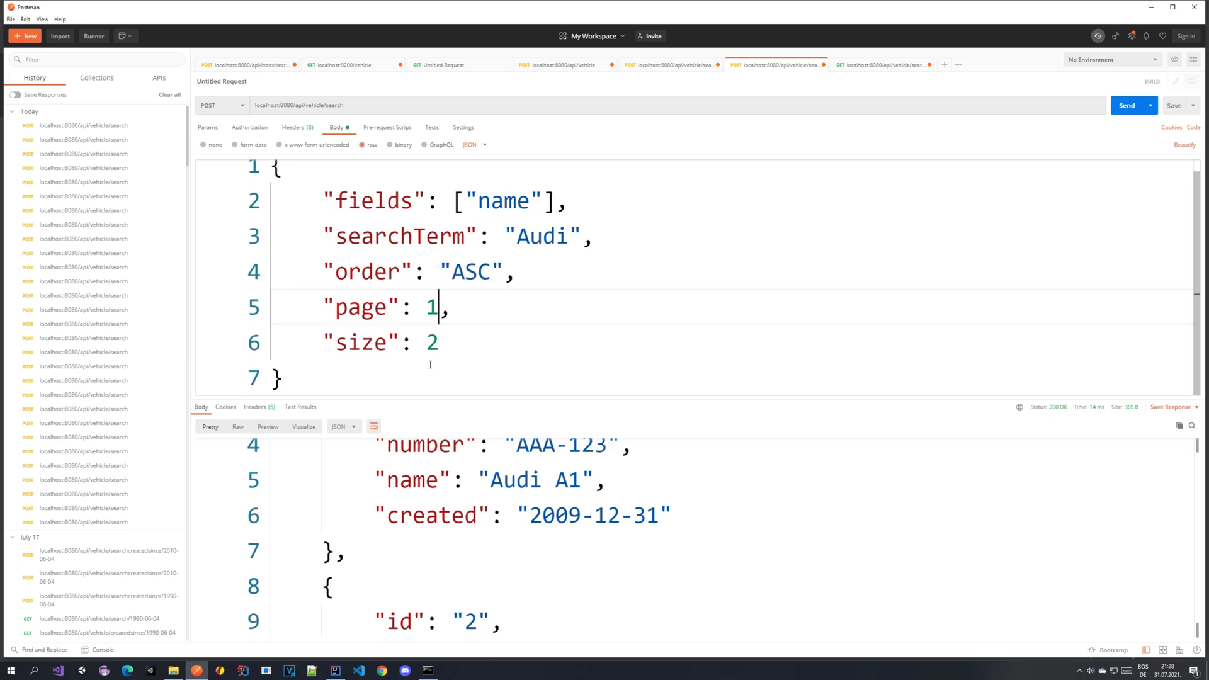
pyautogui.click(1127, 106)
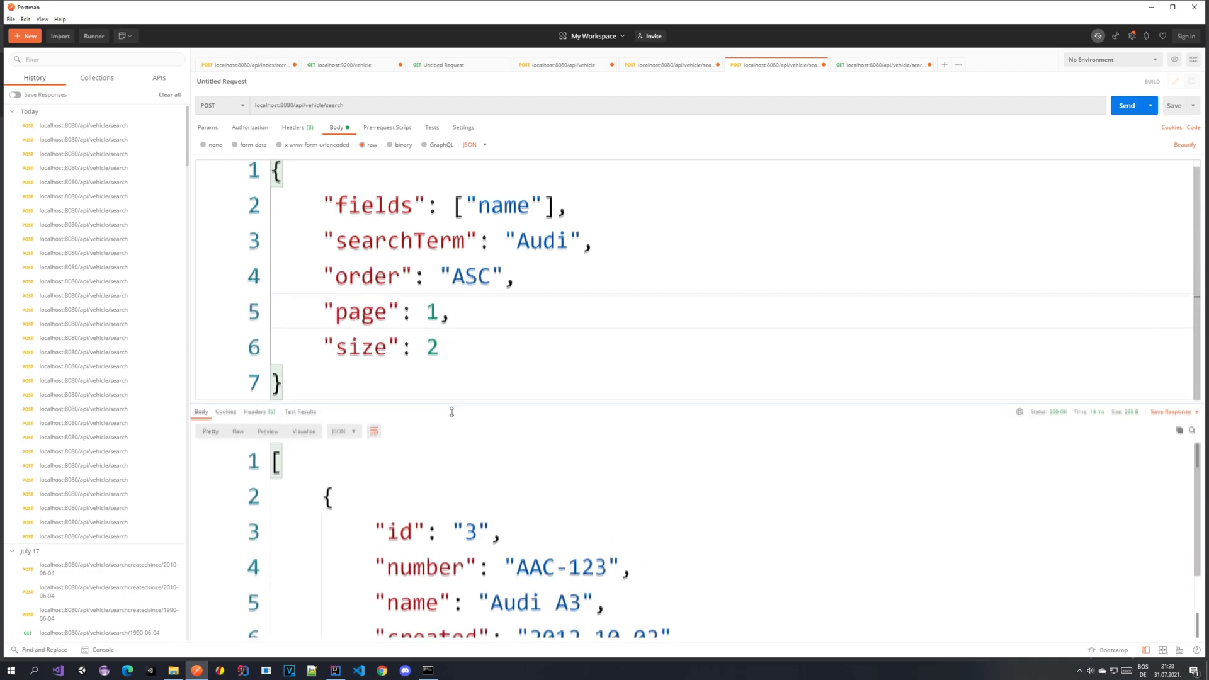
pyautogui.doubleClick(434, 312)
pyautogui.write('5')
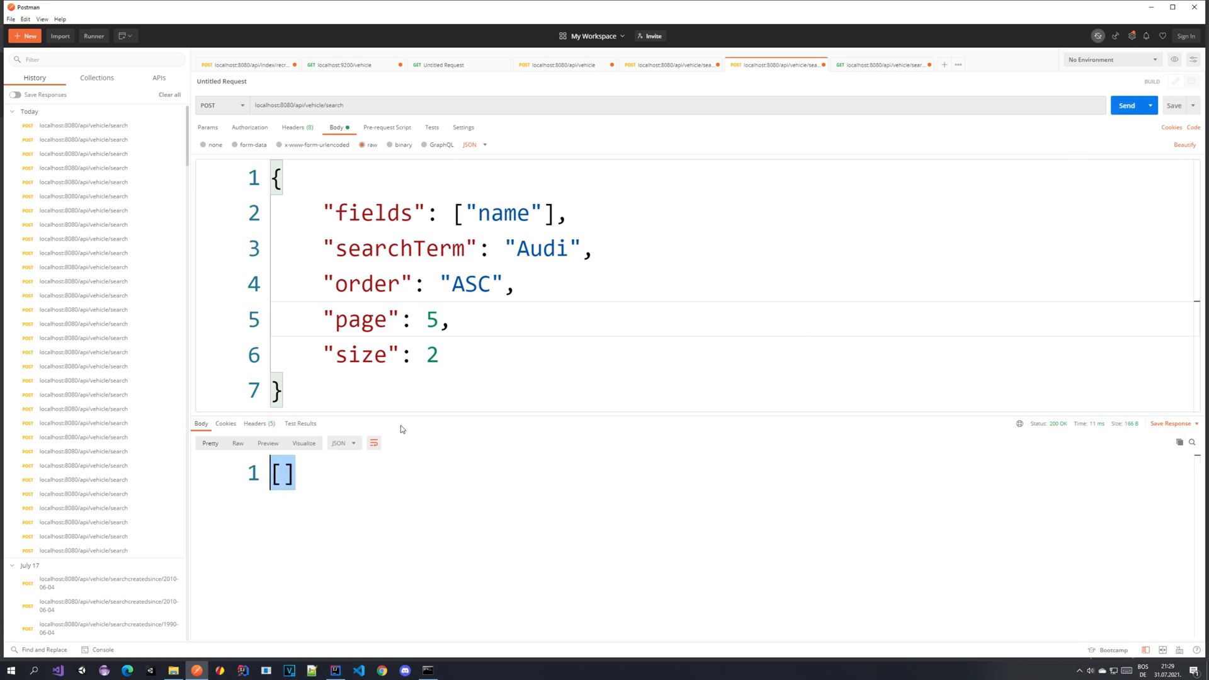
# - Send page 0 with size 1 returning only Audi A1 and enlarge the response pane
pyautogui.doubleClick(431, 319)
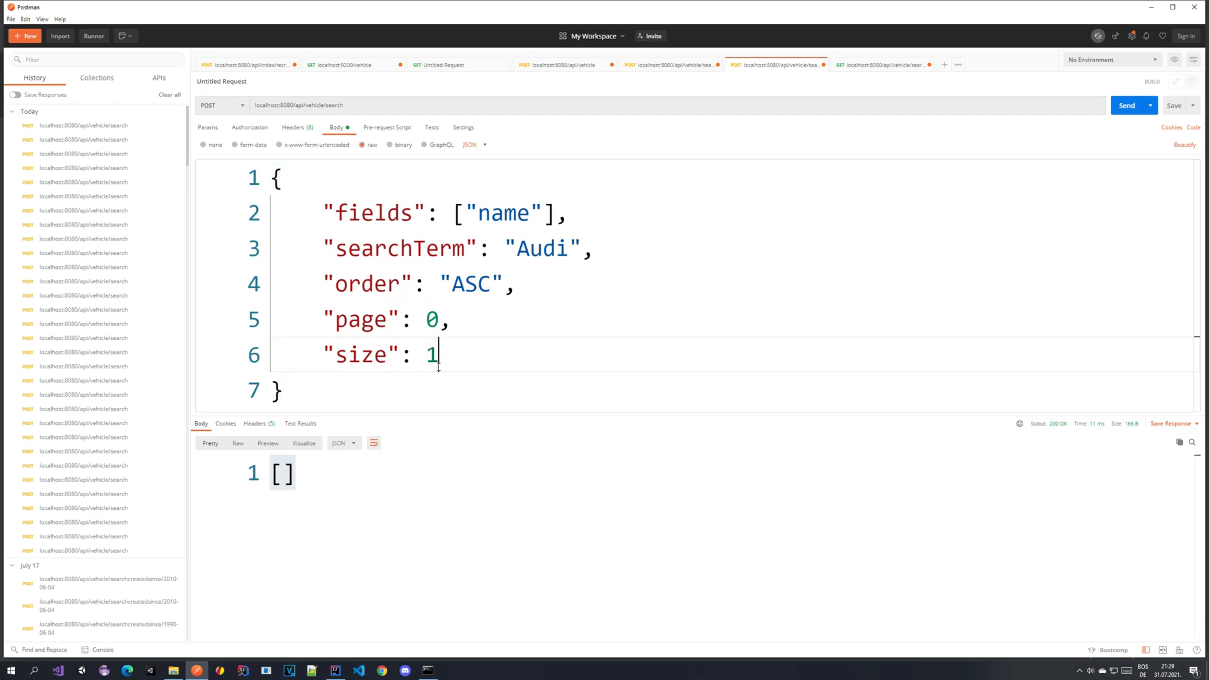
pyautogui.click(1127, 106)
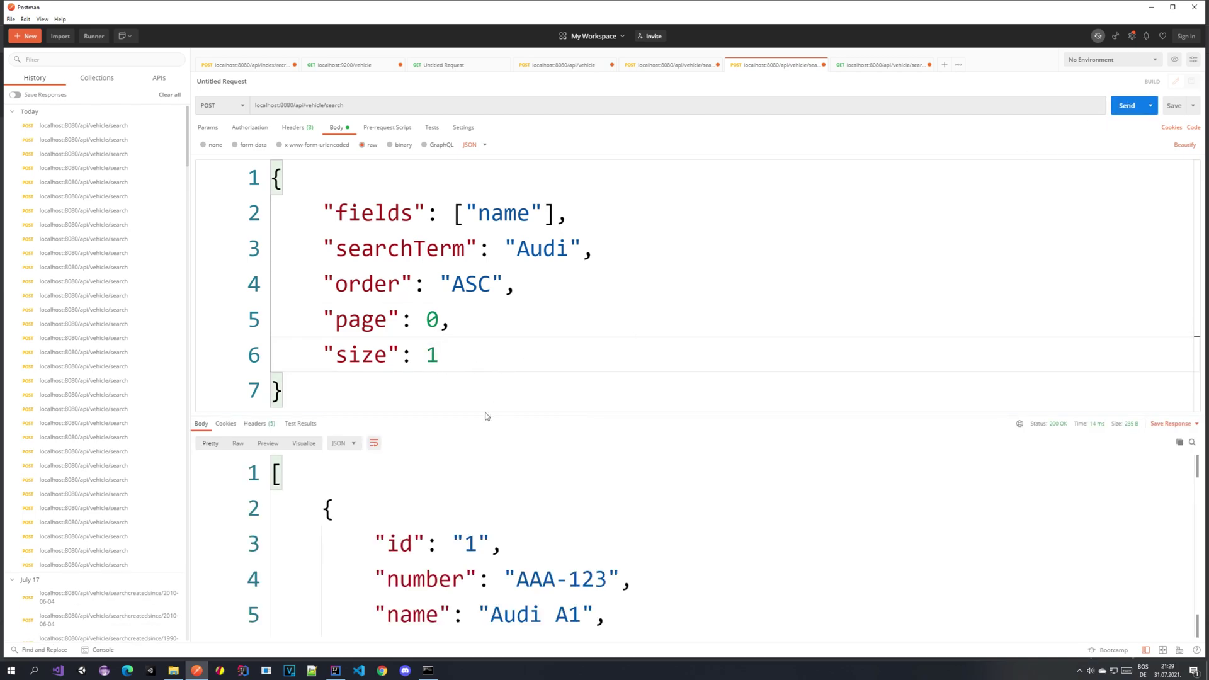
pyautogui.moveTo(485, 417); pyautogui.dragTo(492, 259)
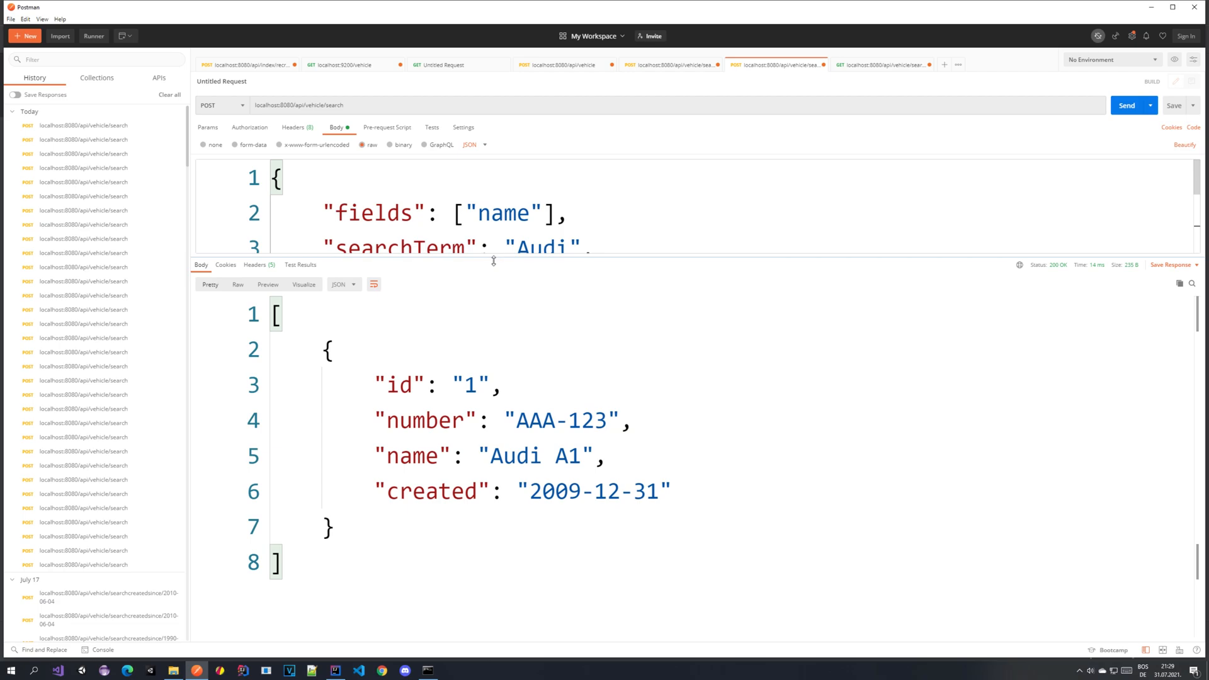